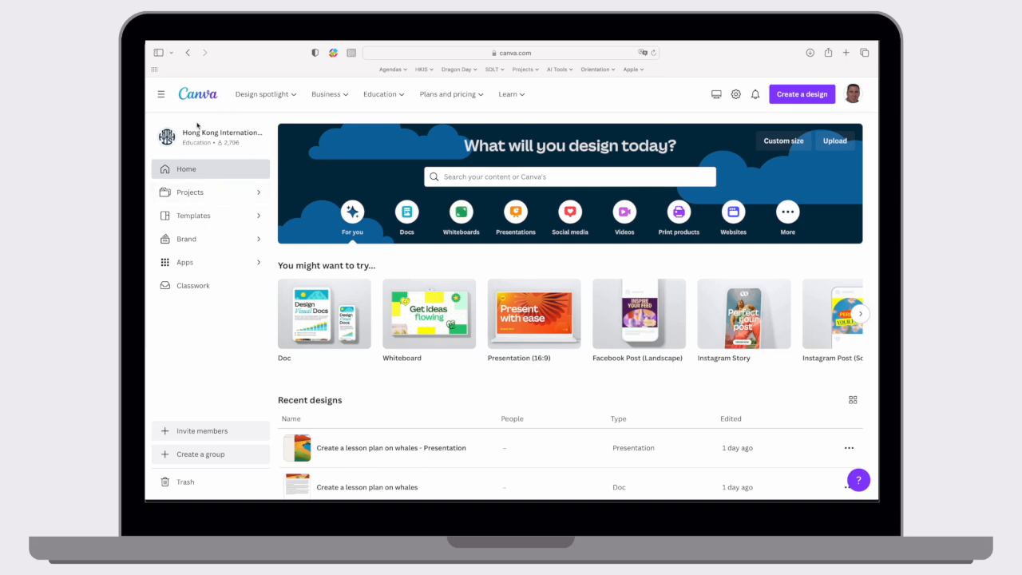
{"action": "mouse_move", "coordinate": [240, 157]}
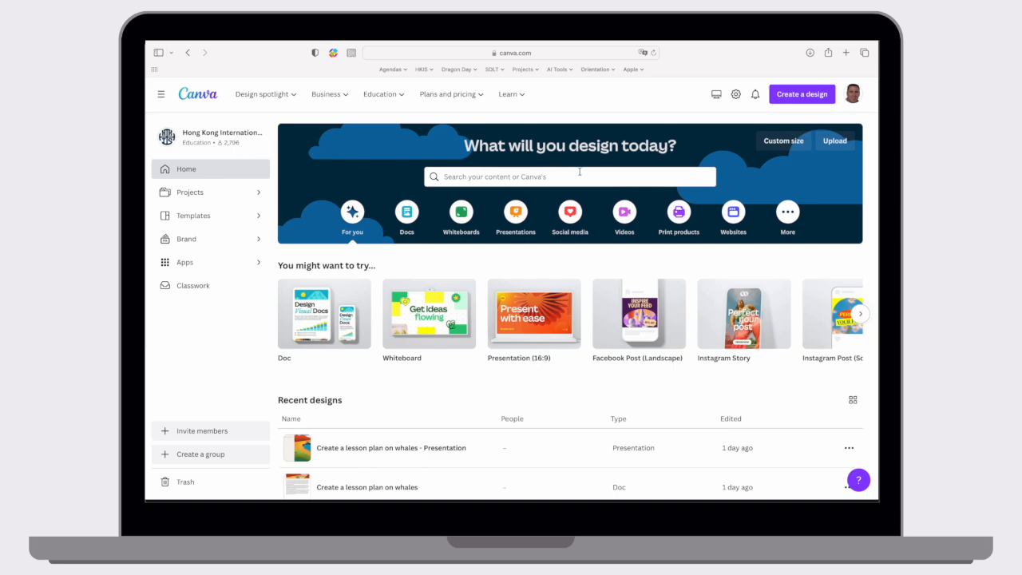
{"action": "mouse_move", "coordinate": [853, 93]}
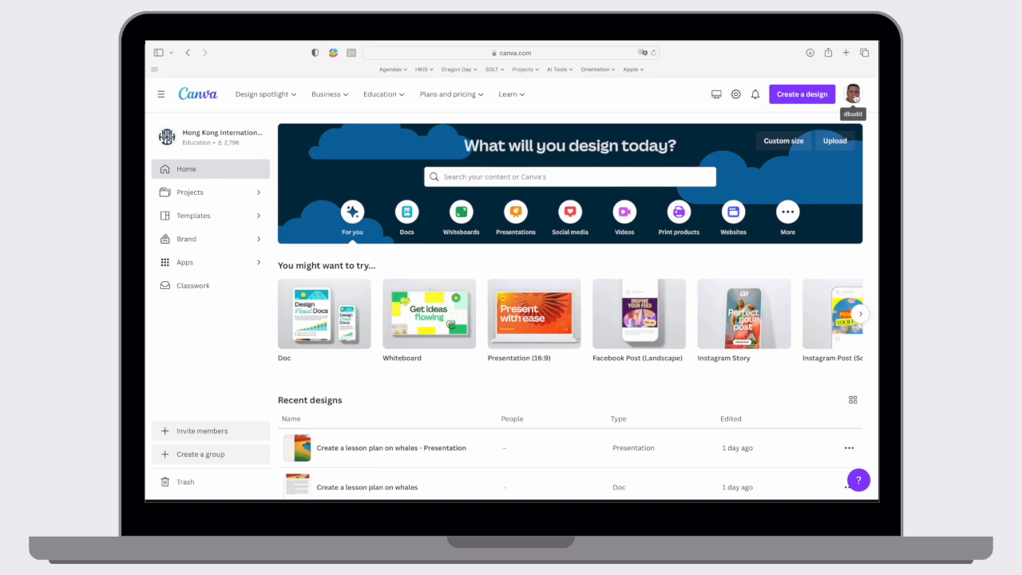
Step: Create a new blank Doc and show its quick actions list with Magic Write
{"action": "left_click", "coordinate": [853, 93]}
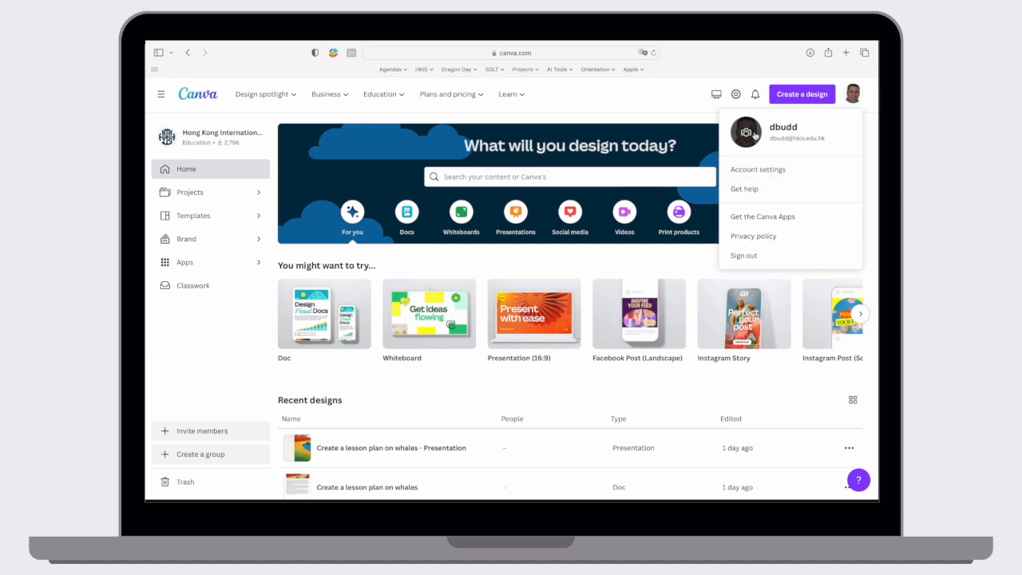
{"action": "mouse_move", "coordinate": [671, 236]}
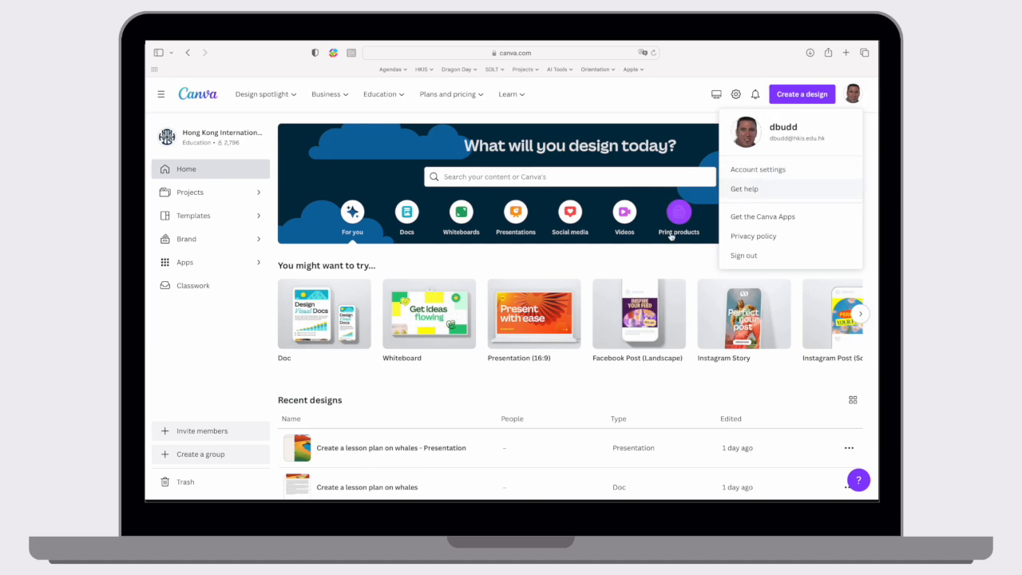
{"action": "left_click", "coordinate": [676, 262]}
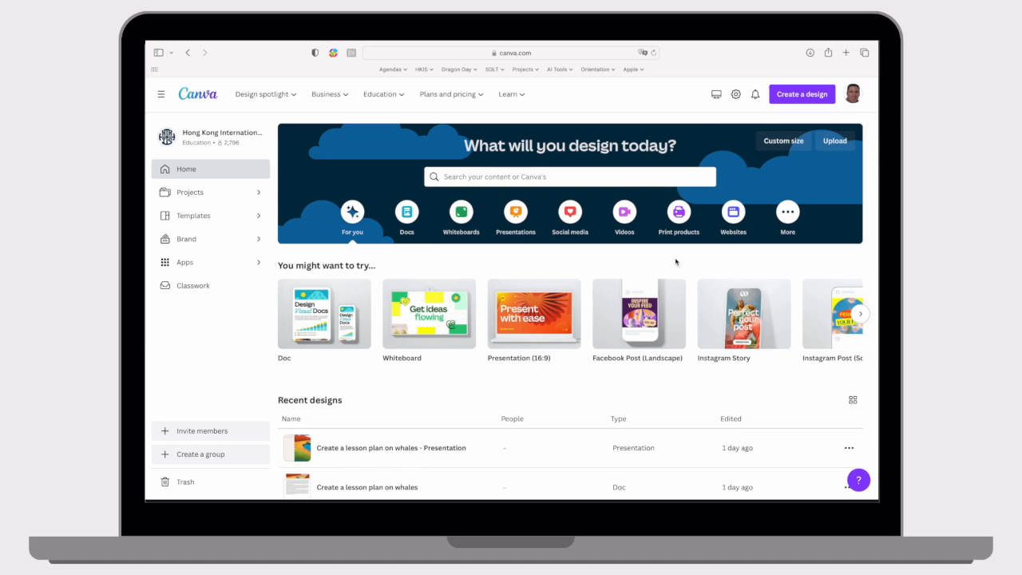
{"action": "mouse_move", "coordinate": [594, 275]}
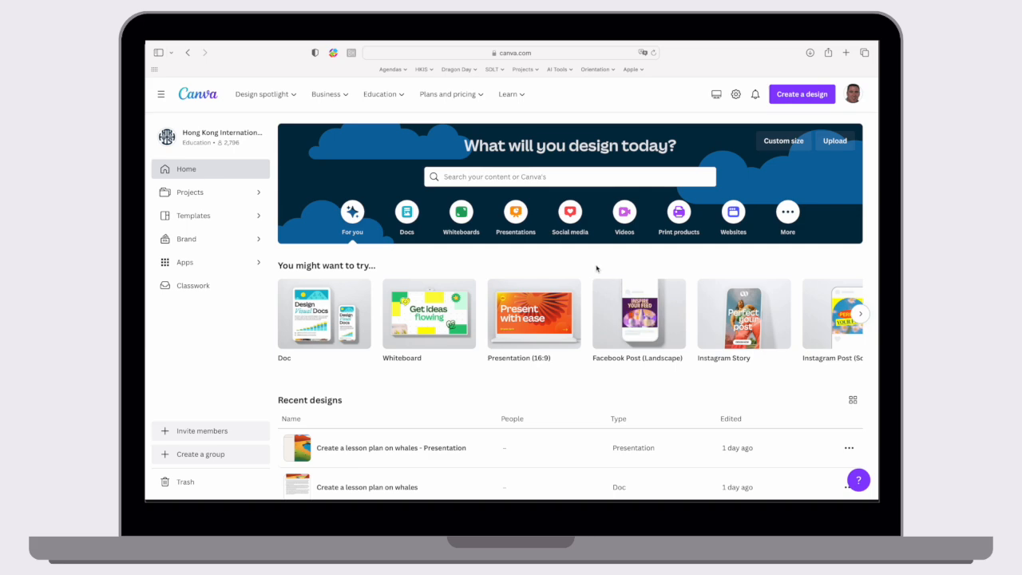
{"action": "mouse_move", "coordinate": [444, 255]}
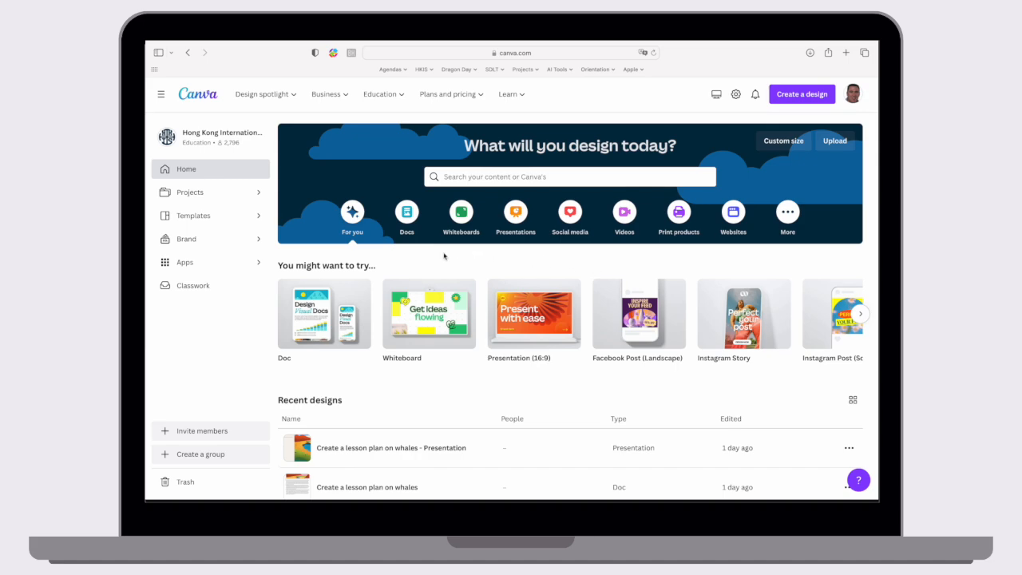
{"action": "mouse_move", "coordinate": [323, 313]}
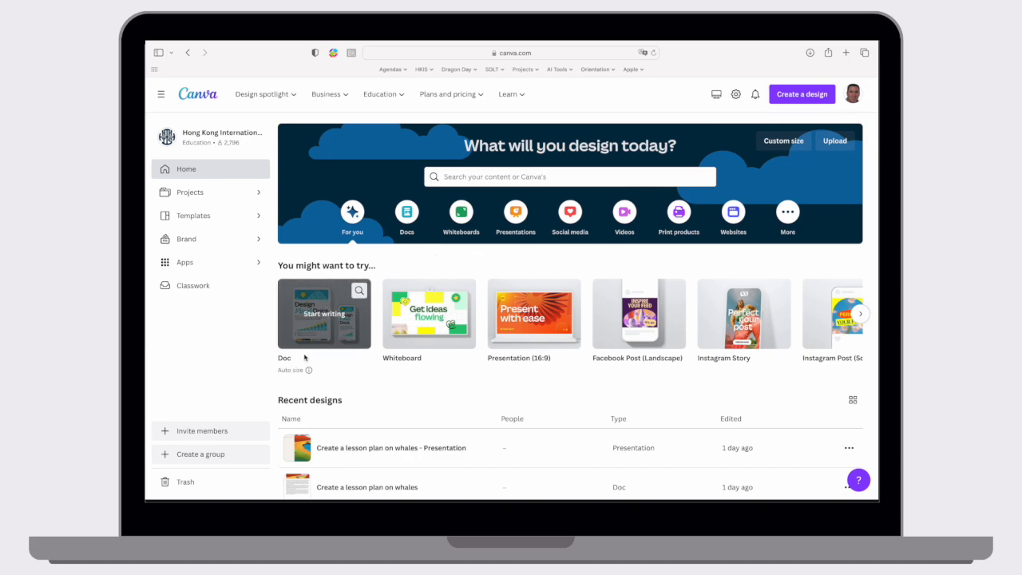
{"action": "left_click", "coordinate": [324, 313]}
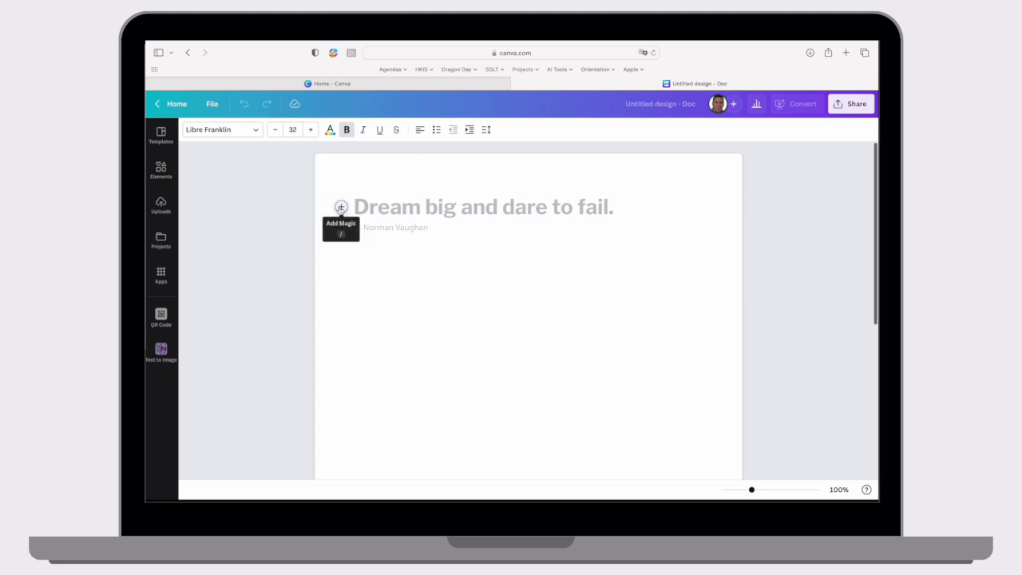
{"action": "left_click", "coordinate": [341, 208]}
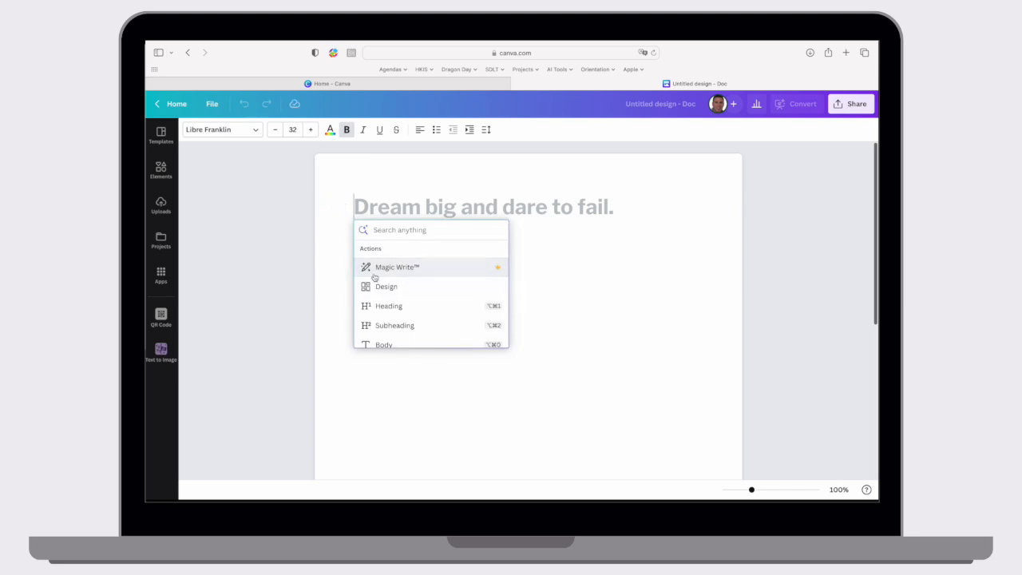
{"action": "mouse_move", "coordinate": [396, 266]}
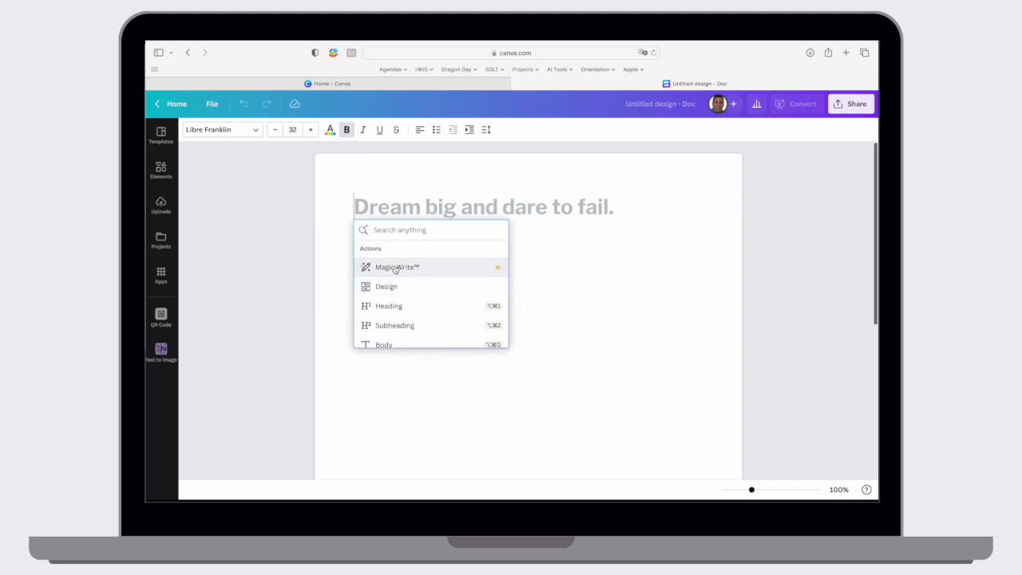
{"action": "mouse_move", "coordinate": [493, 268]}
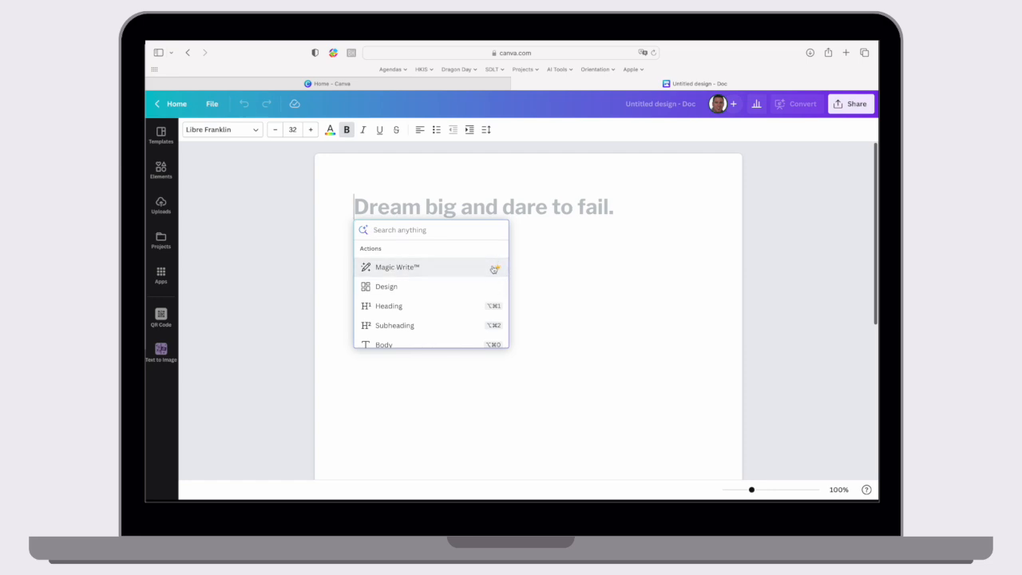
{"action": "mouse_move", "coordinate": [460, 271]}
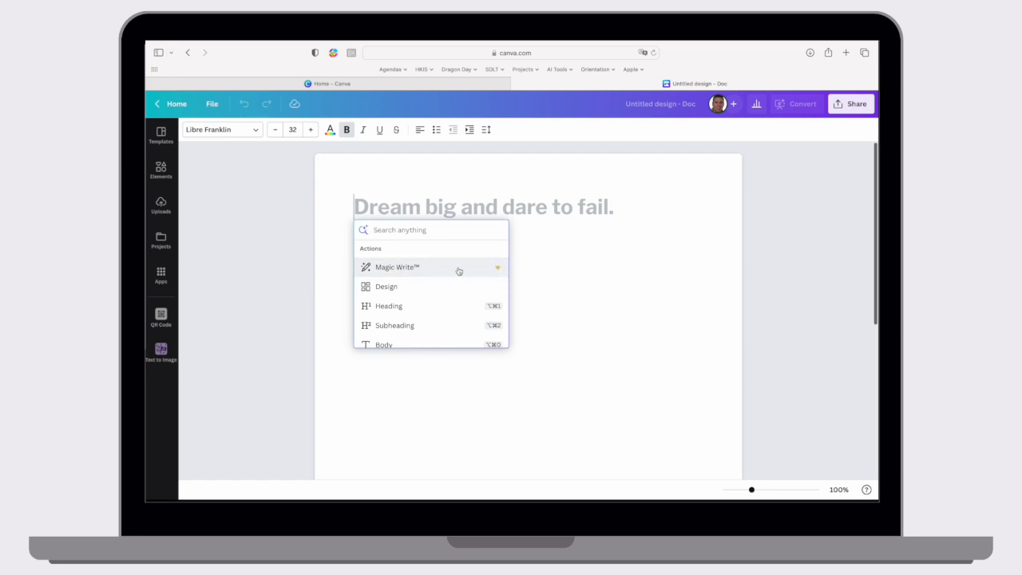
{"action": "mouse_move", "coordinate": [435, 271]}
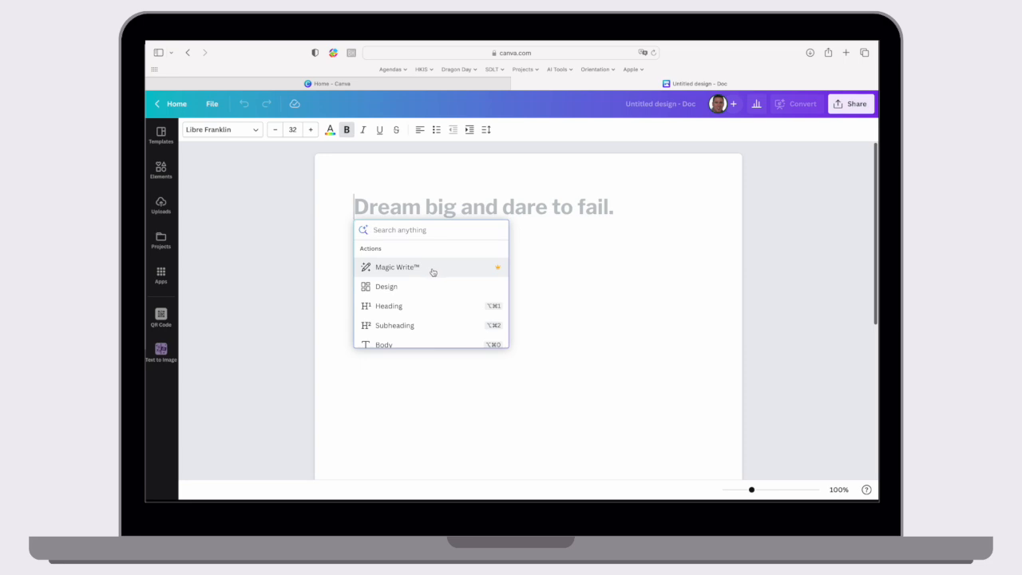
{"action": "mouse_move", "coordinate": [428, 270]}
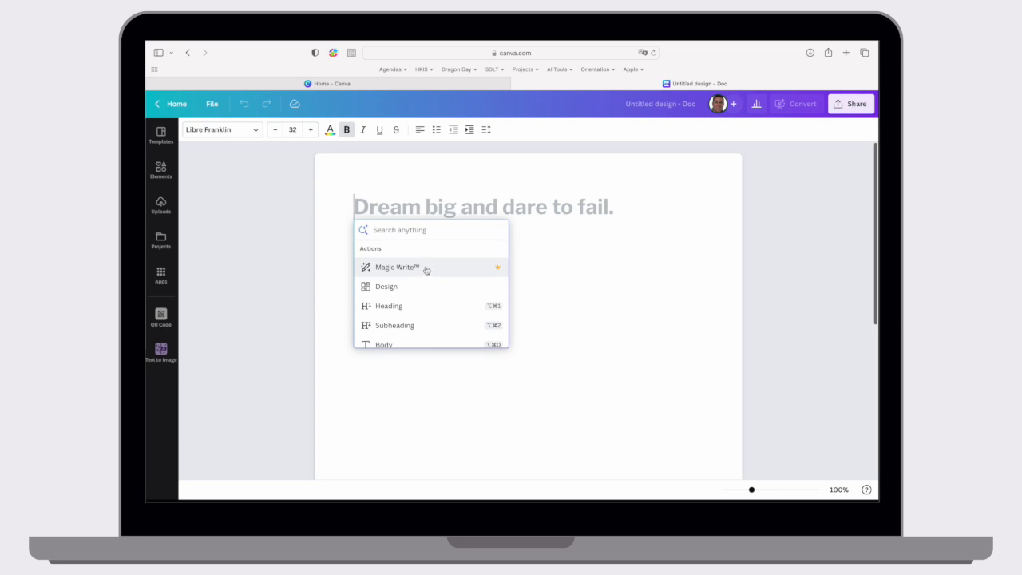
{"action": "mouse_move", "coordinate": [398, 268]}
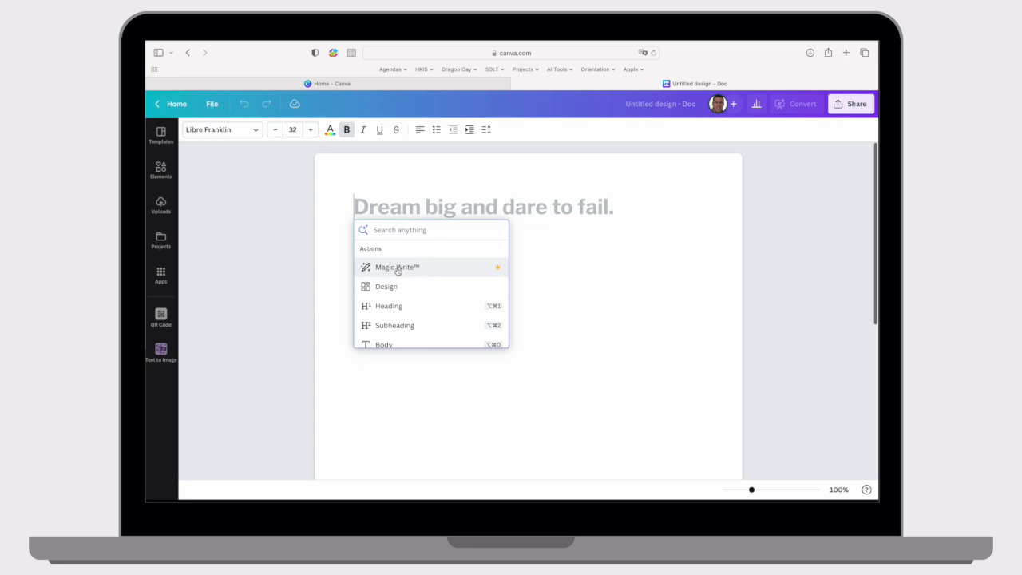
Step: Ask Magic Write, as a science teacher, for an evaporation lesson plan starting with an introduction heading and concluding with an exit ticket
{"action": "left_click", "coordinate": [396, 267]}
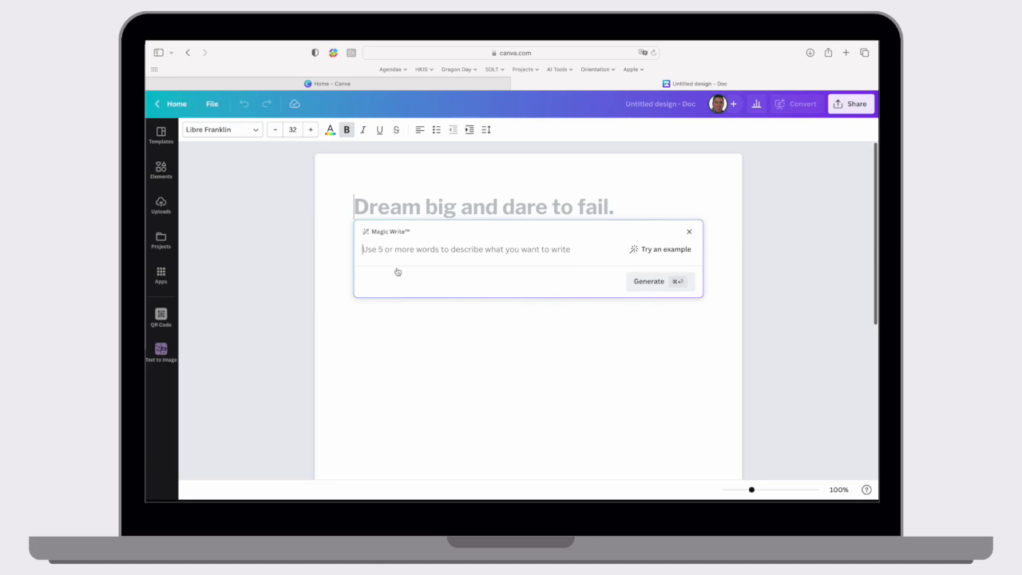
{"action": "type", "text": "I am an educ"}
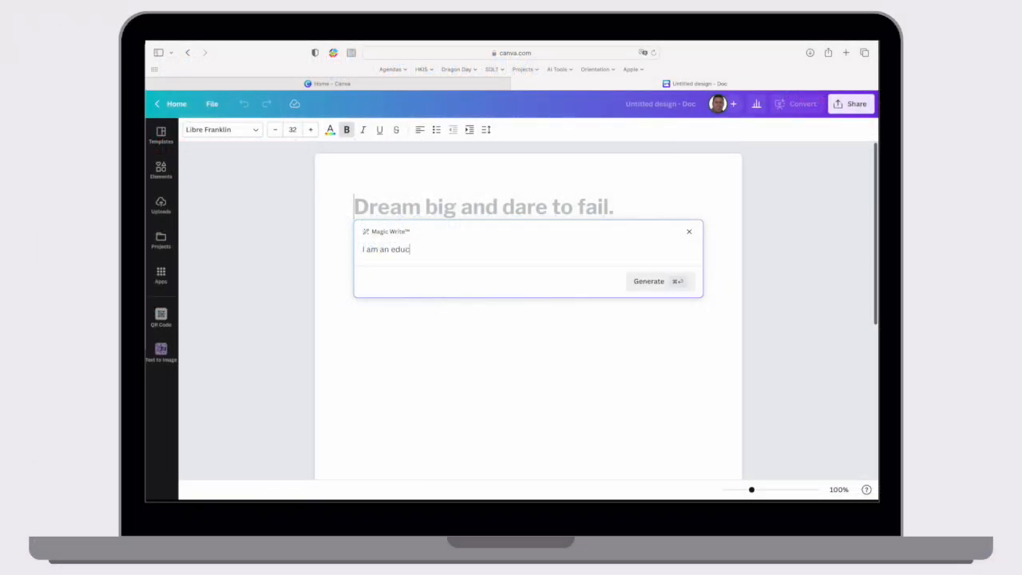
{"action": "type", "text": "ator who is"}
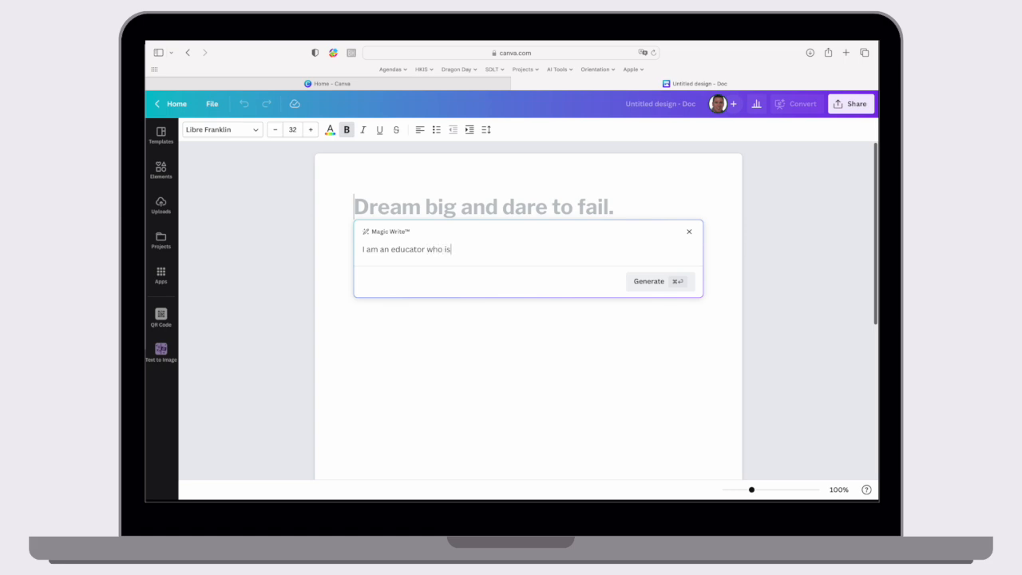
{"action": "type", "text": "teacher"}
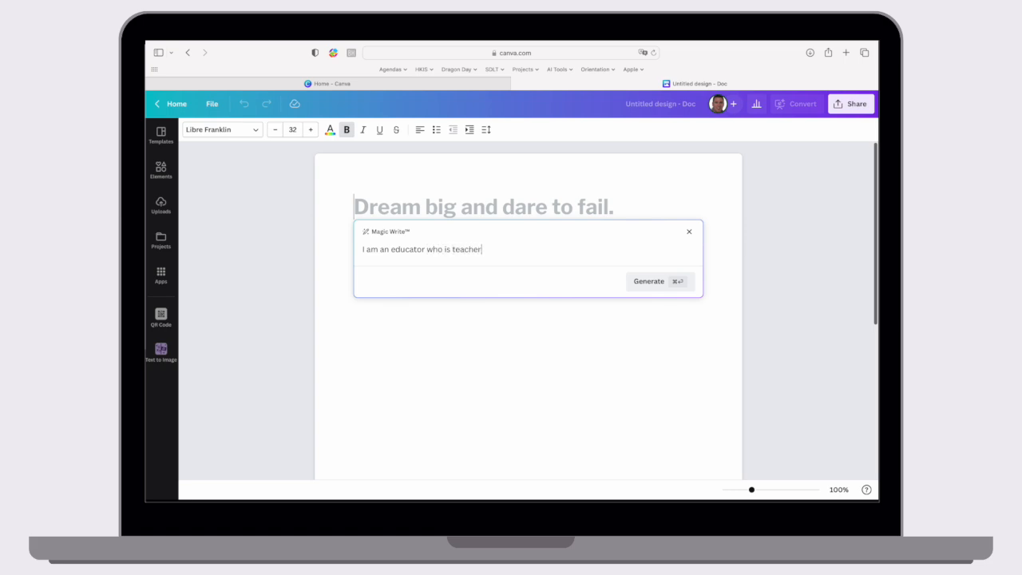
{"action": "type", "text": "ing science."}
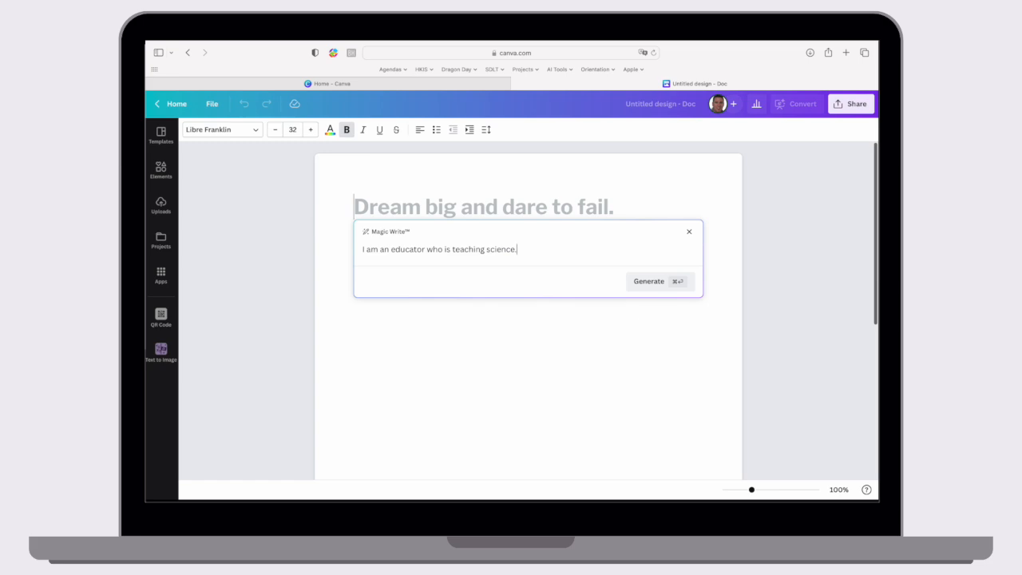
{"action": "type", "text": "I would l"}
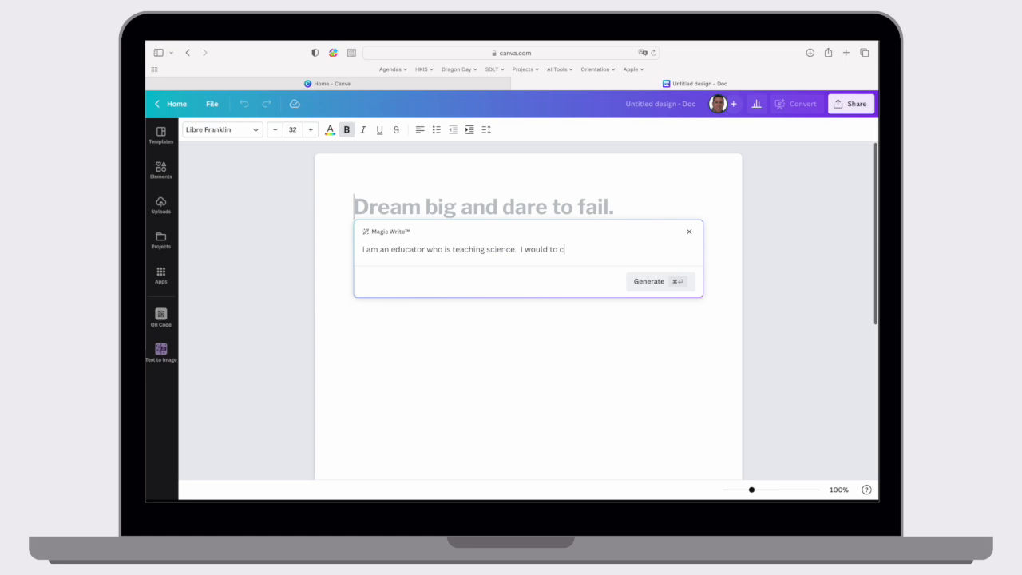
{"action": "type", "text": "reate a lesson plan"}
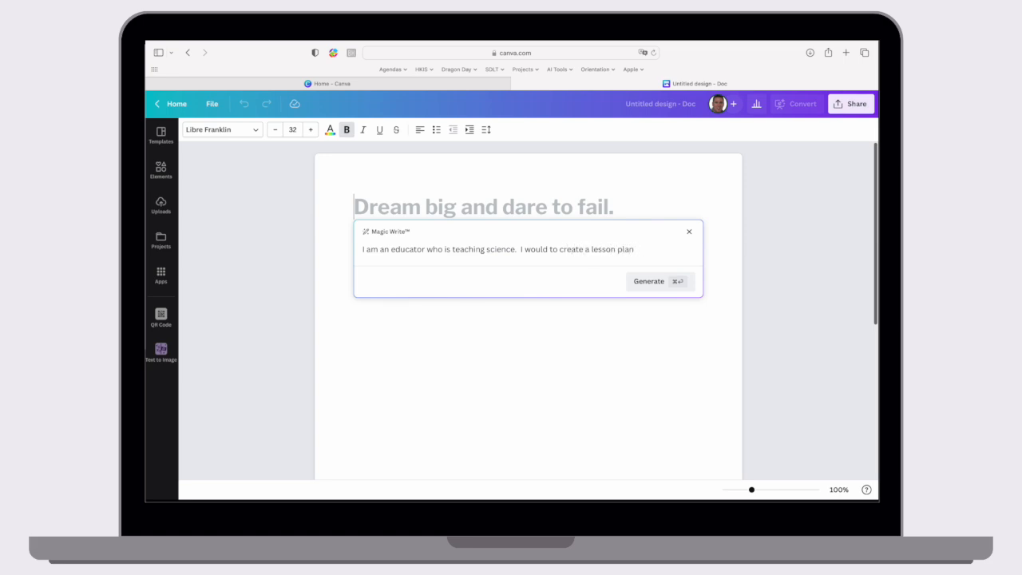
{"action": "type", "text": "on eva"}
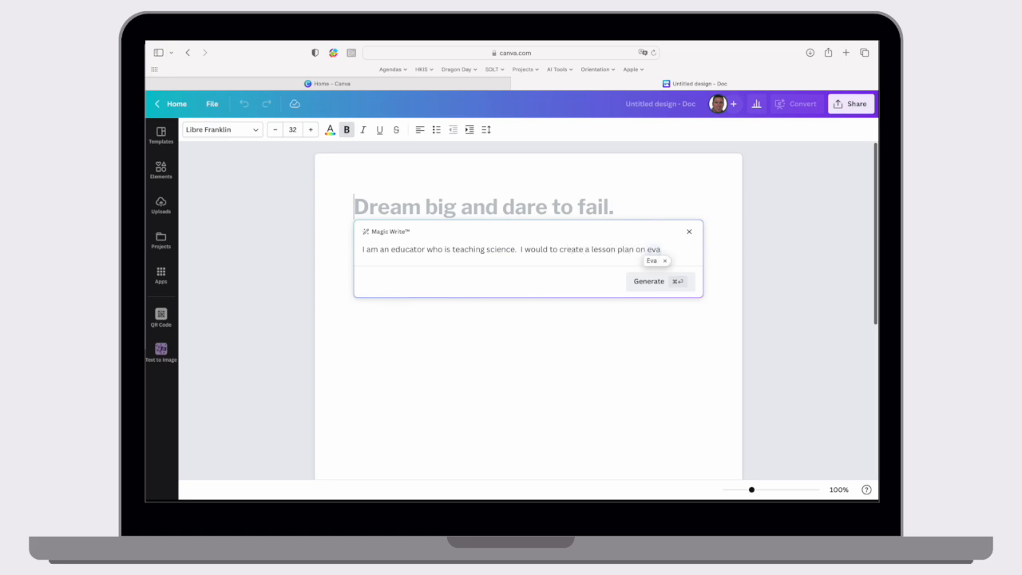
{"action": "type", "text": "poration."}
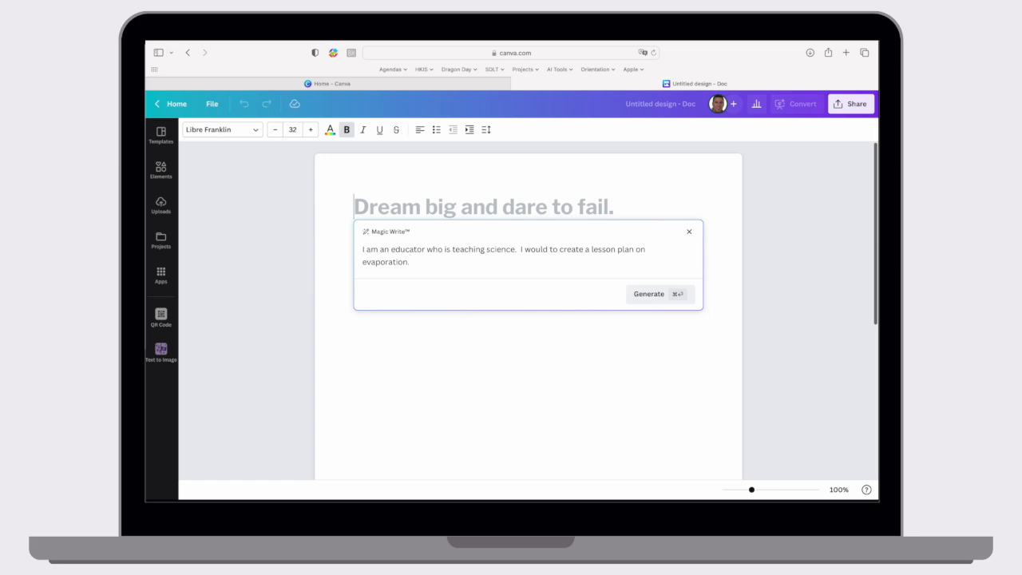
{"action": "type", "text": "Id"}
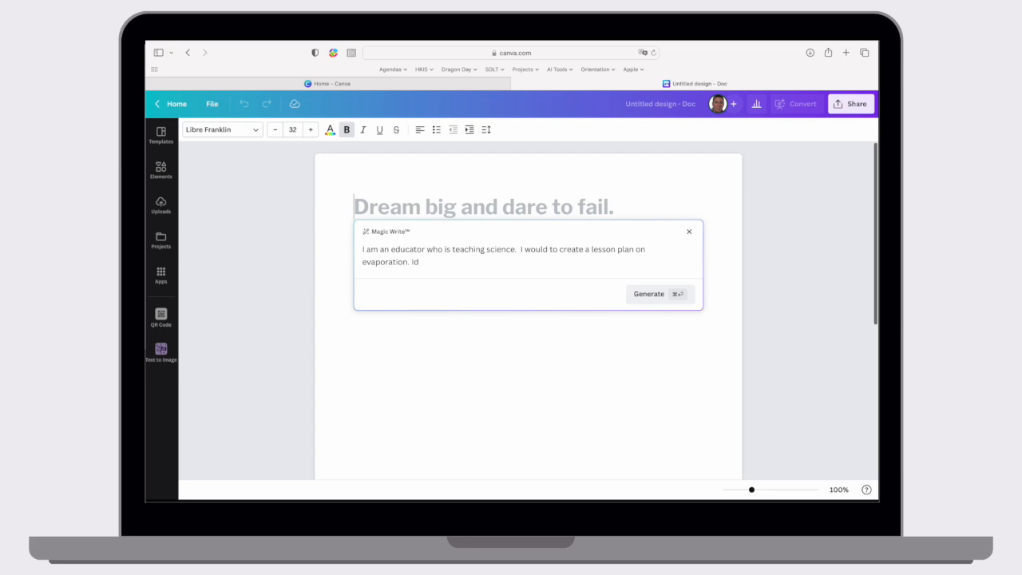
{"action": "type", "text": "to start with a heading of"}
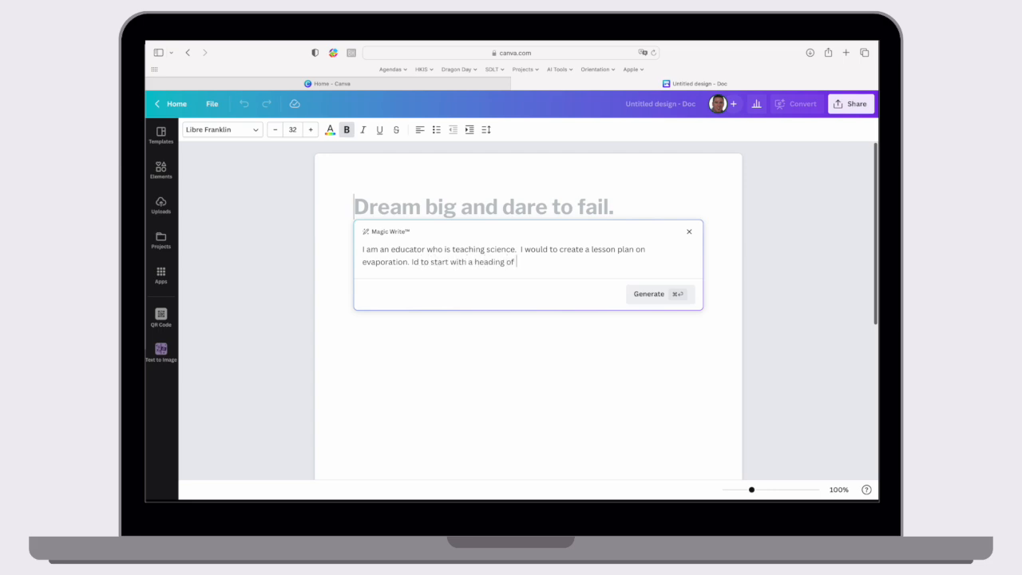
{"action": "type", "text": "introduction and"}
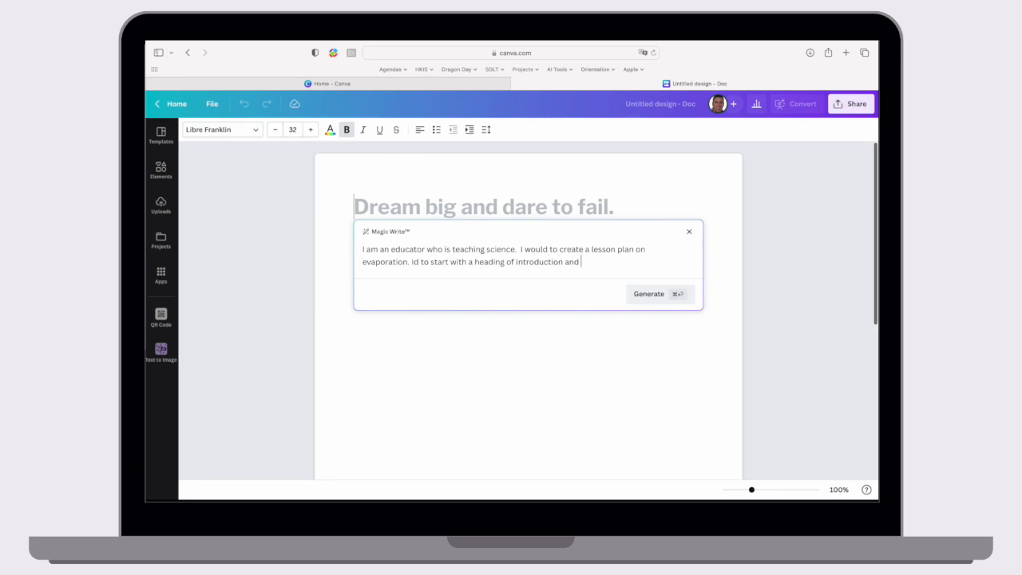
{"action": "type", "text": "conclude with"}
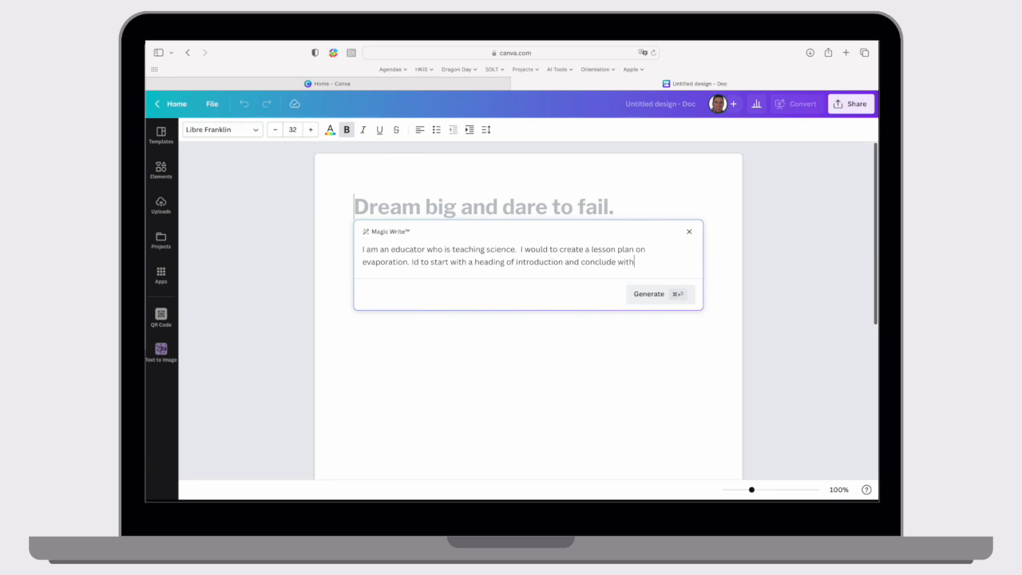
{"action": "type", "text": "an exit t"}
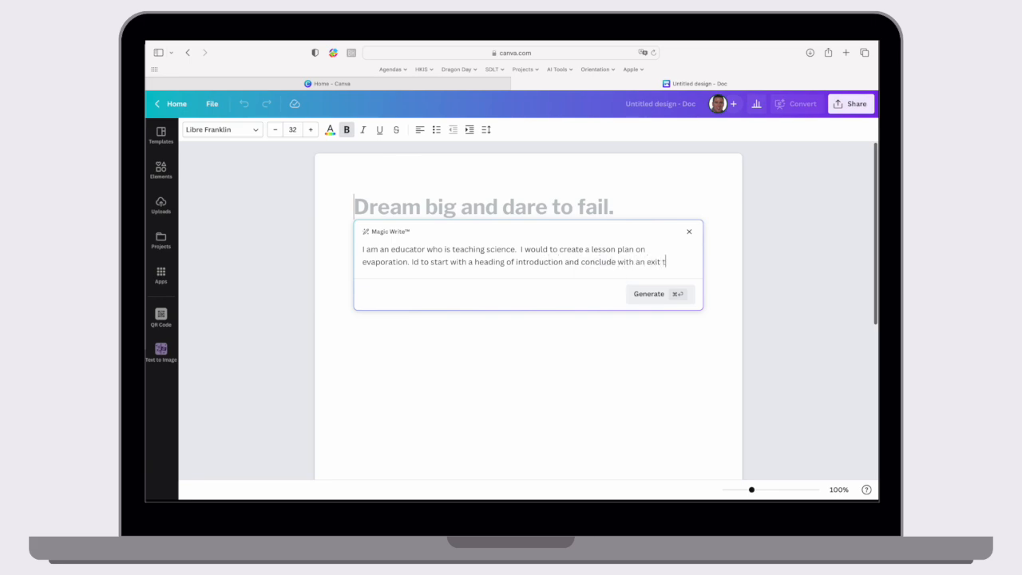
{"action": "type", "text": "icket."}
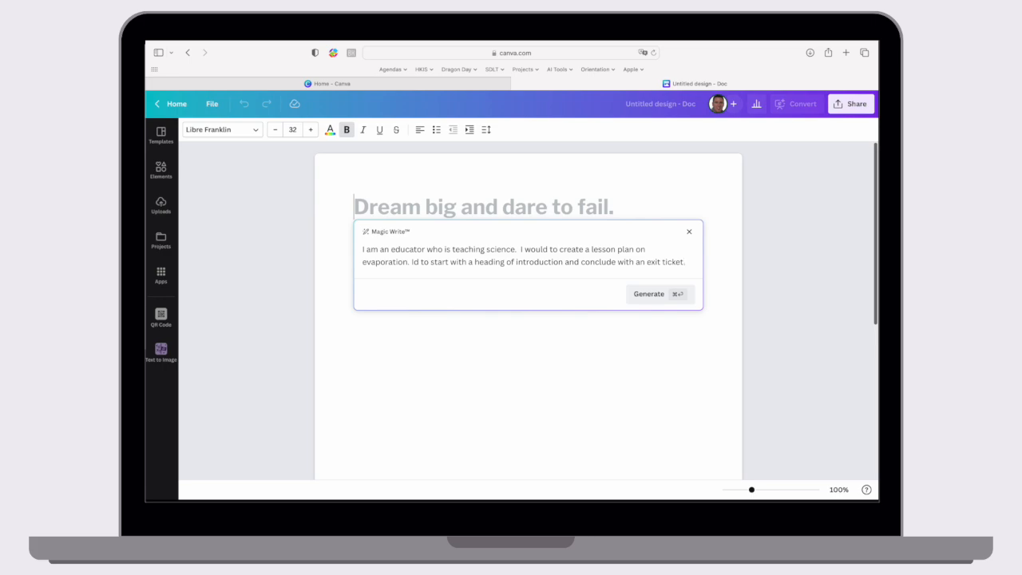
Step: Generate the evaporation lesson plan and review its Introduction, Body and Exit Ticket sections
{"action": "left_click", "coordinate": [648, 294]}
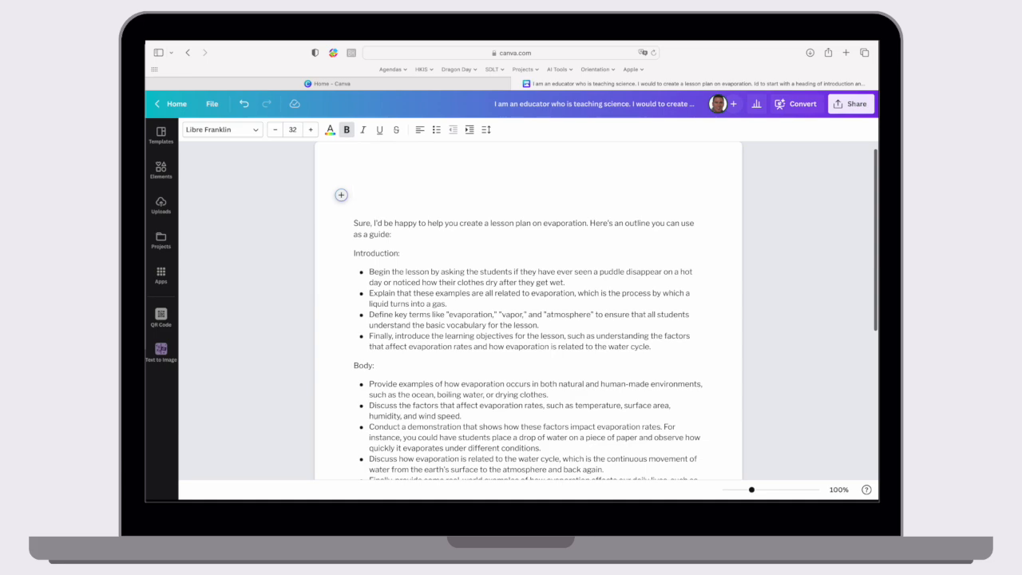
{"action": "scroll", "scroll_direction": "down", "scroll_amount": 3}
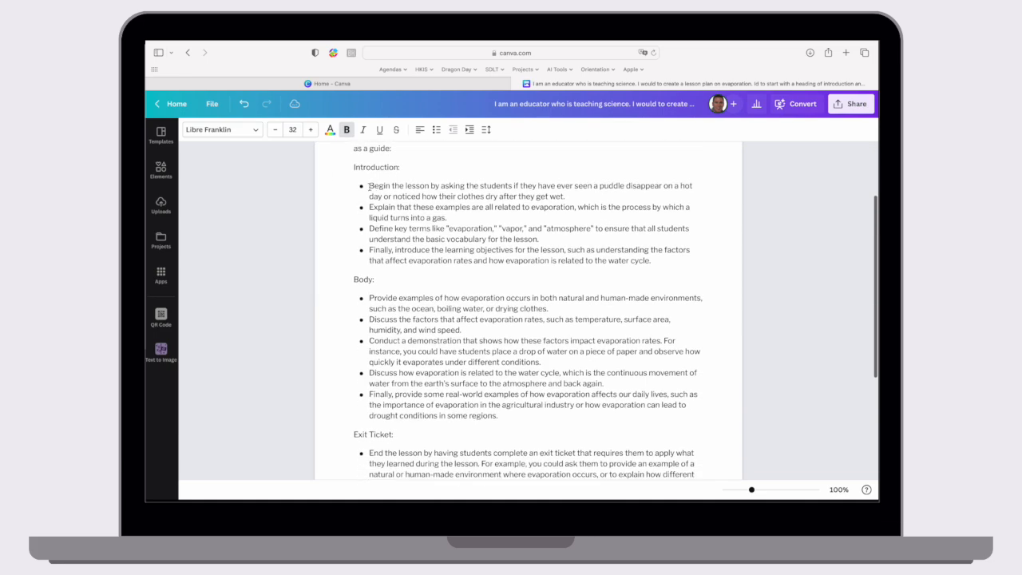
{"action": "left_click_drag", "start_coordinate": [370, 185], "coordinate": [651, 260]}
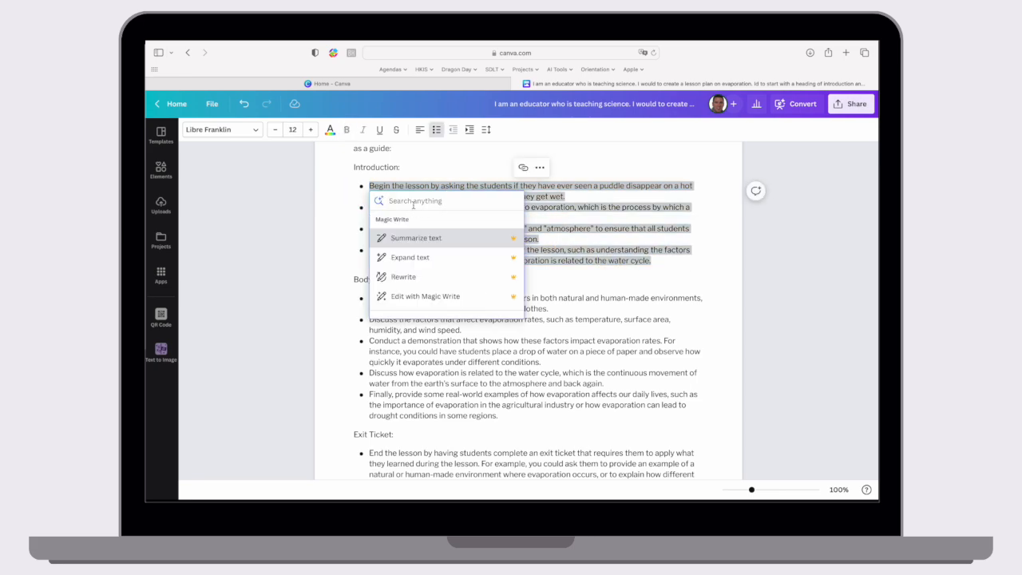
{"action": "mouse_move", "coordinate": [431, 278]}
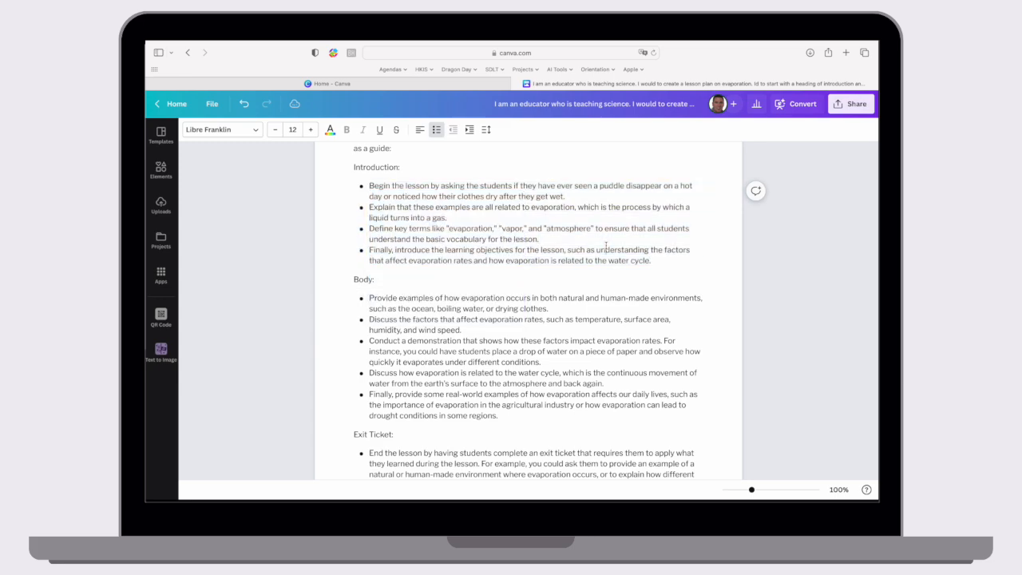
{"action": "scroll", "scroll_direction": "down", "scroll_amount": 3}
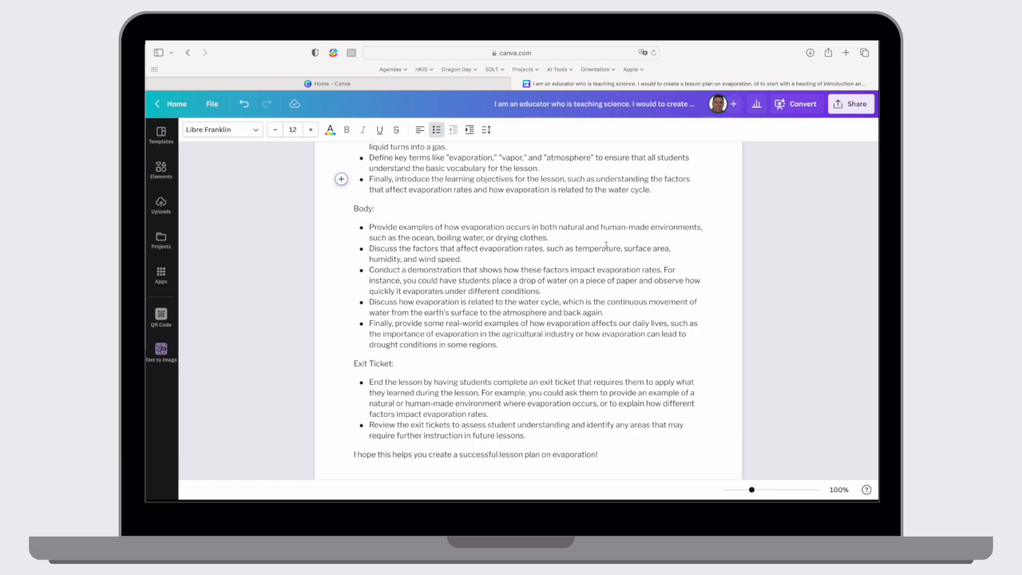
{"action": "scroll", "scroll_direction": "up", "scroll_amount": 3}
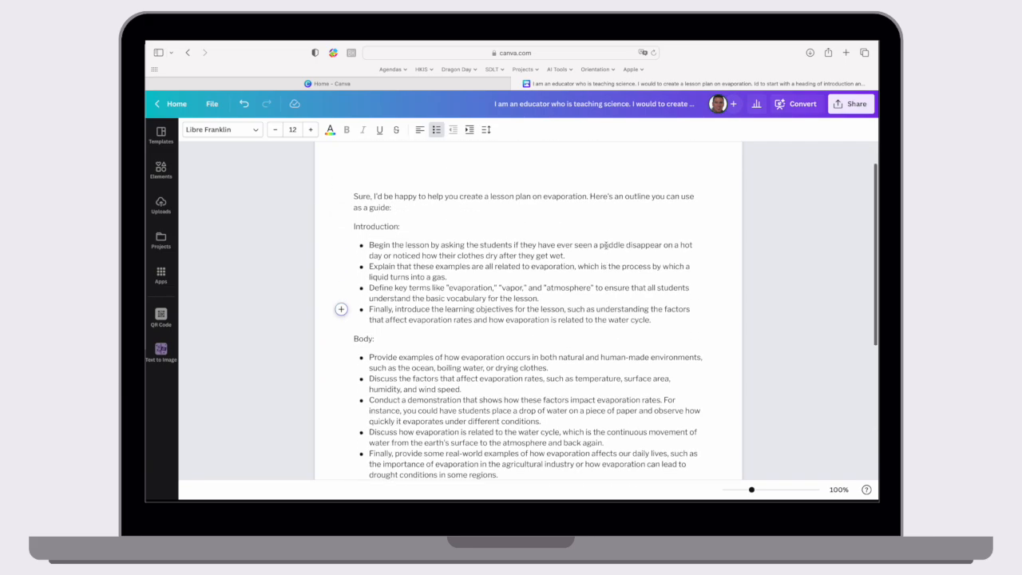
{"action": "scroll", "scroll_direction": "down", "scroll_amount": 3}
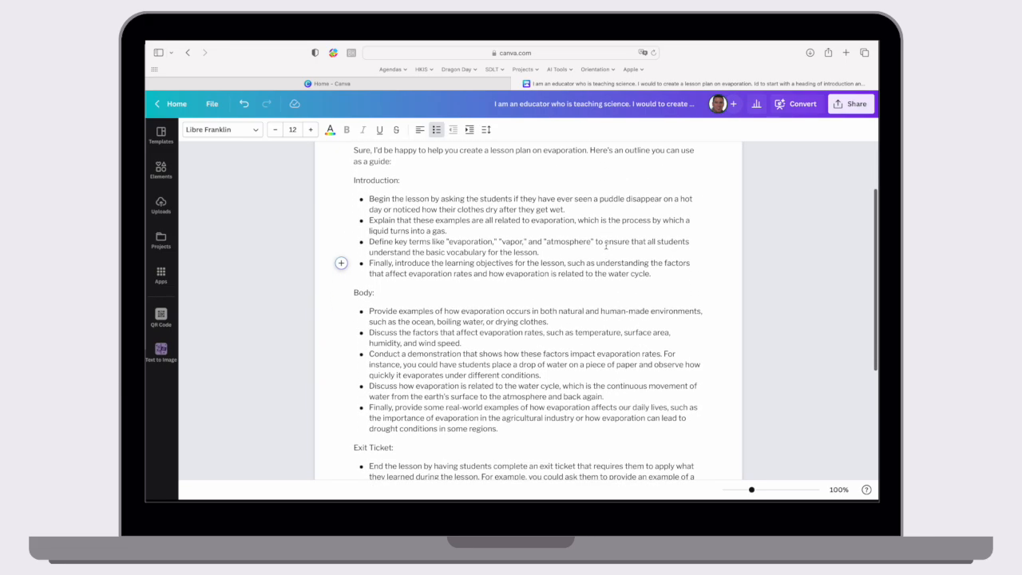
{"action": "scroll", "scroll_direction": "down", "scroll_amount": 3}
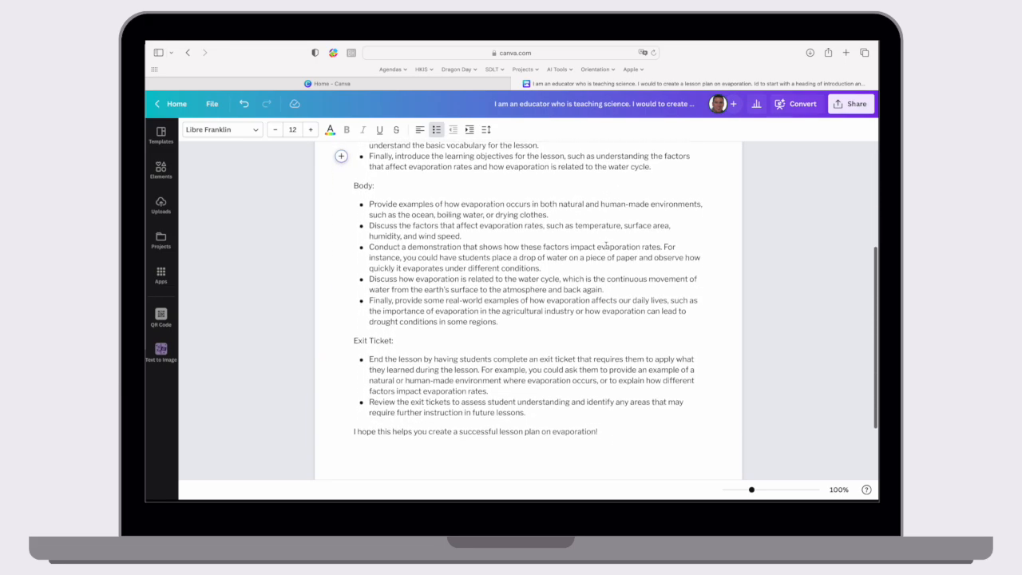
{"action": "scroll", "scroll_direction": "up", "scroll_amount": 3}
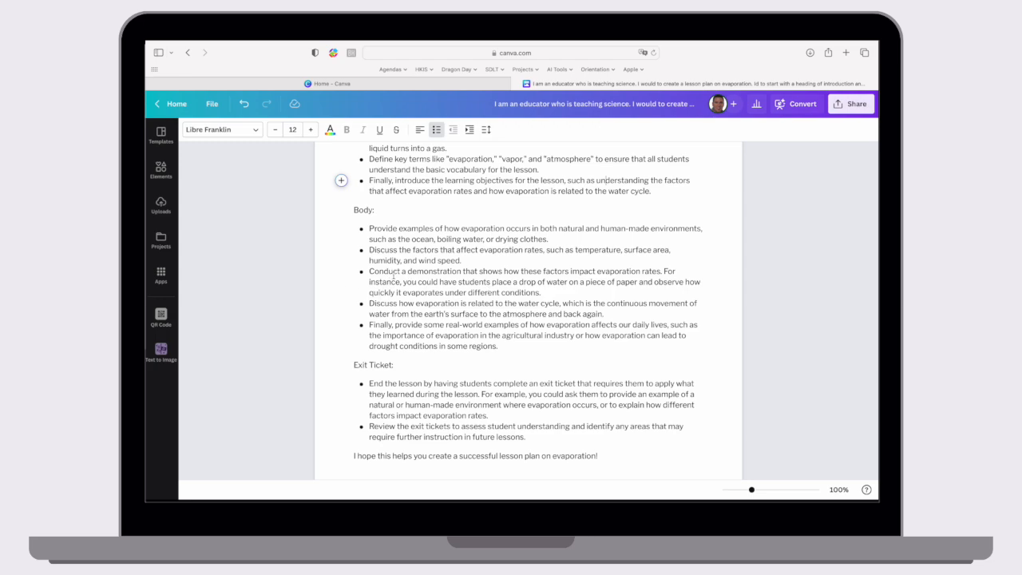
{"action": "scroll", "scroll_direction": "up", "scroll_amount": 3}
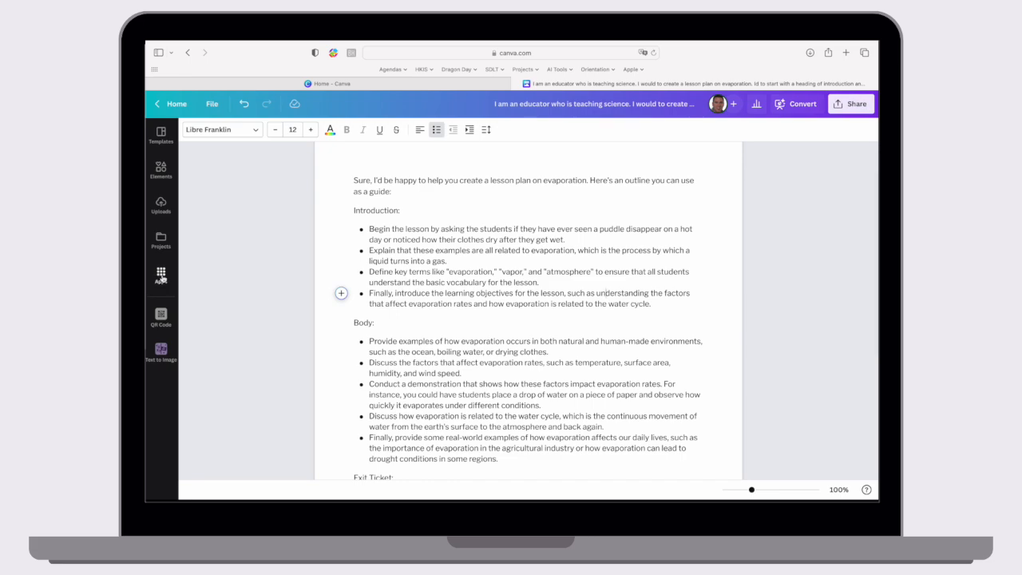
Step: Find Text to Image in the Apps list and open it beside the doc
{"action": "left_click", "coordinate": [160, 275]}
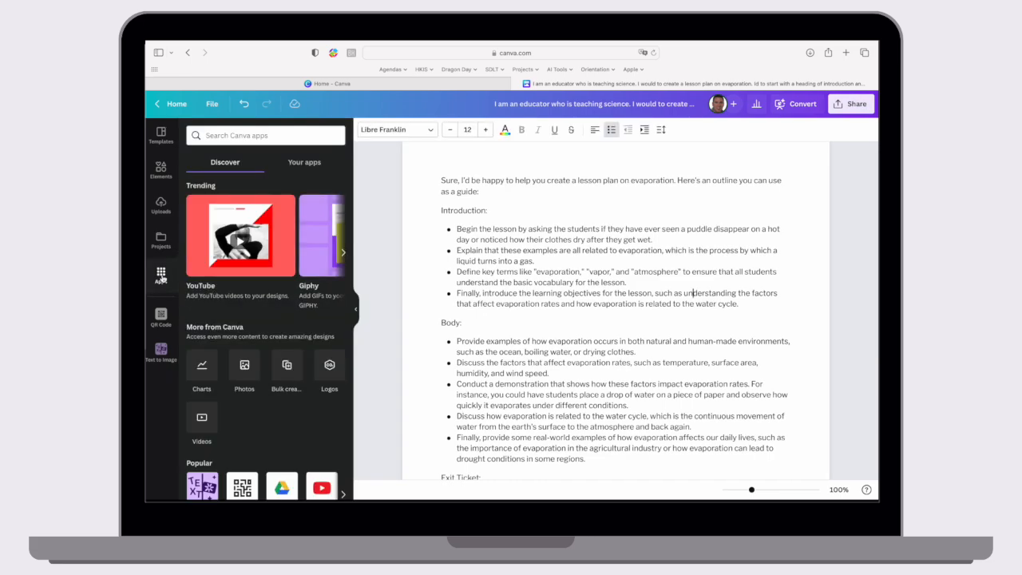
{"action": "scroll", "scroll_direction": "down", "scroll_amount": 3}
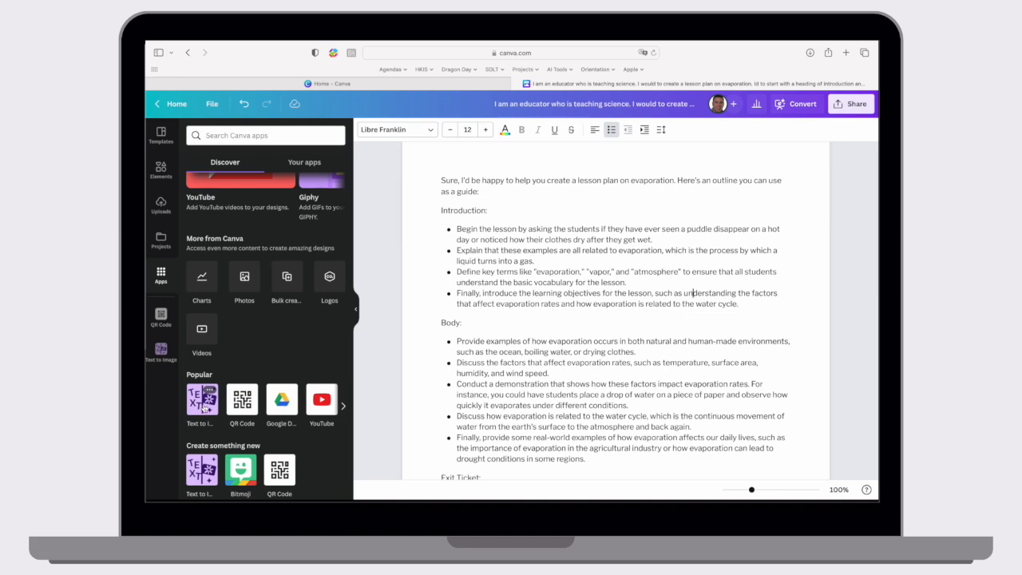
{"action": "left_click", "coordinate": [159, 351]}
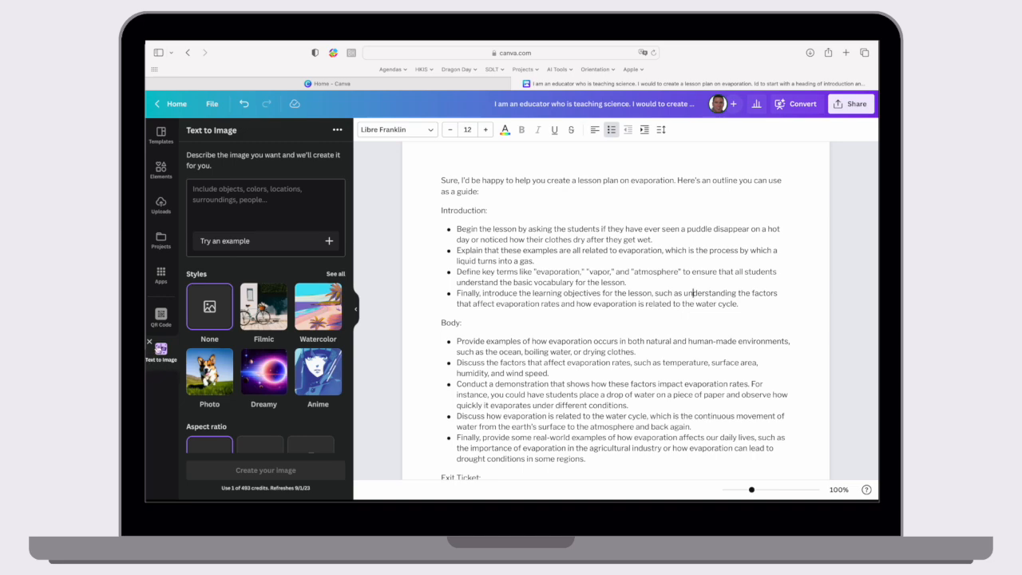
{"action": "mouse_move", "coordinate": [160, 351]}
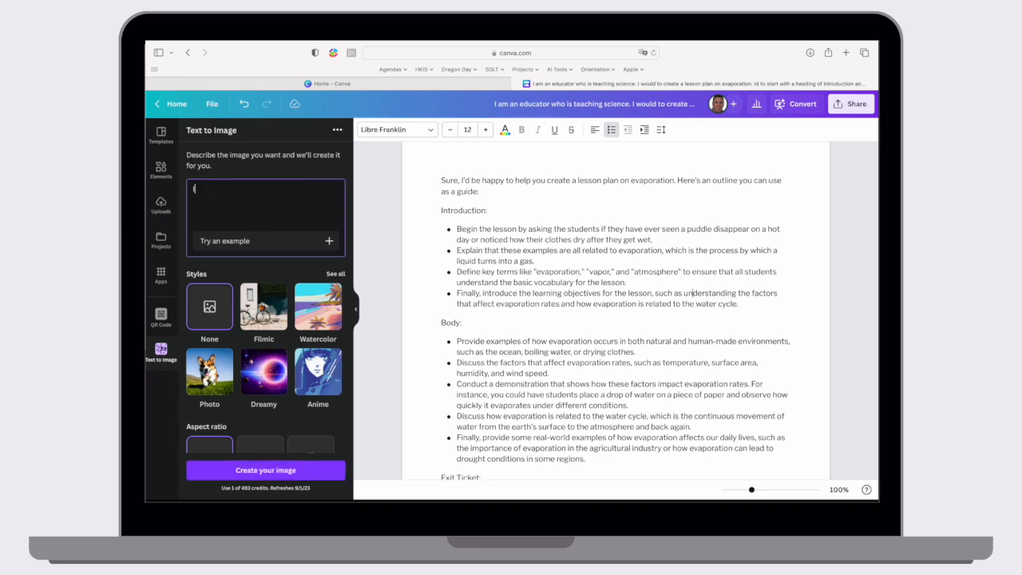
Step: Describe a cartoon-style evaporation image for the top of the lesson plan and choose the Landscape aspect ratio
{"action": "type", "text": "I would like a"}
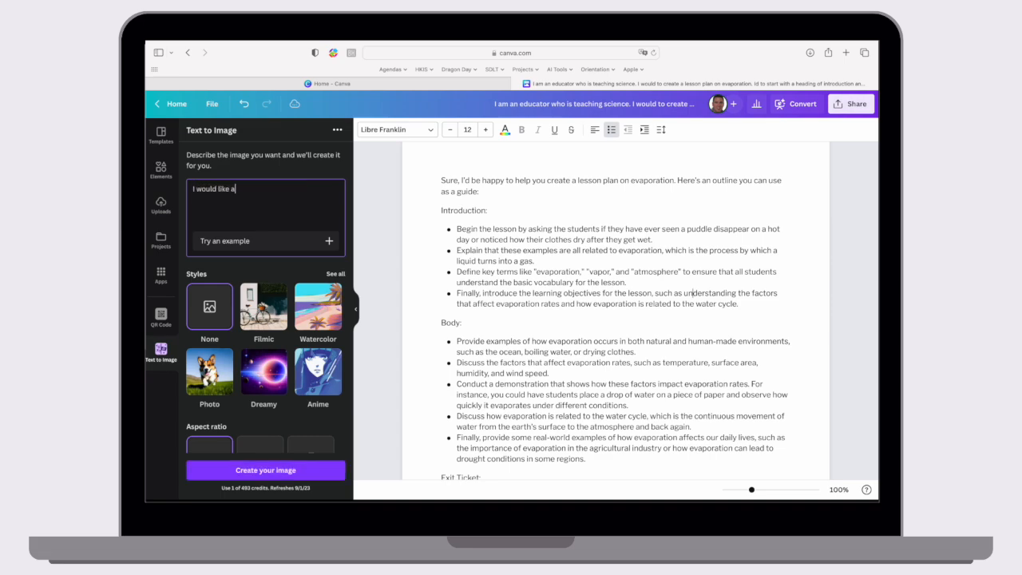
{"action": "type", "text": "n image to place at"}
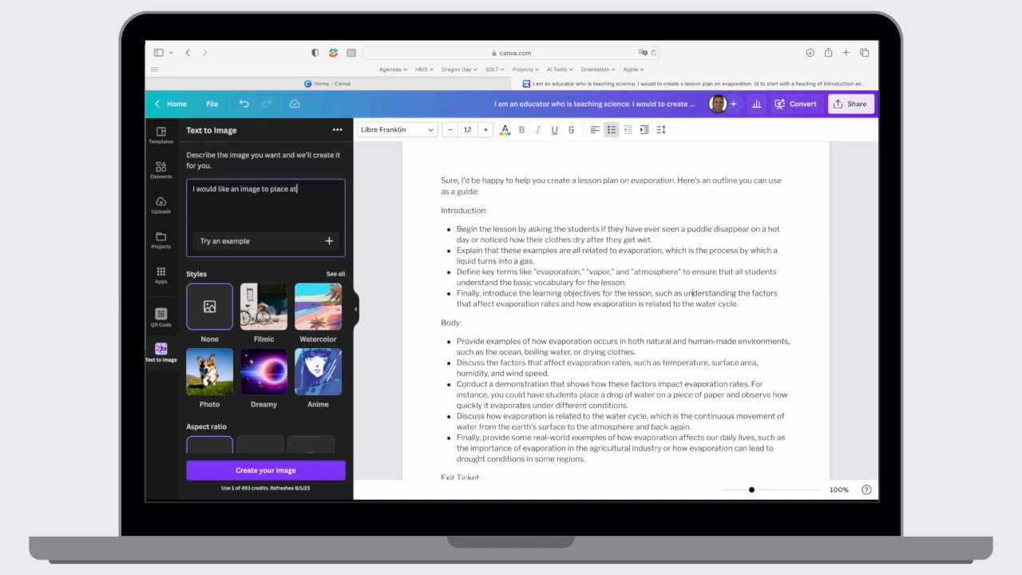
{"action": "type", "text": "the top"}
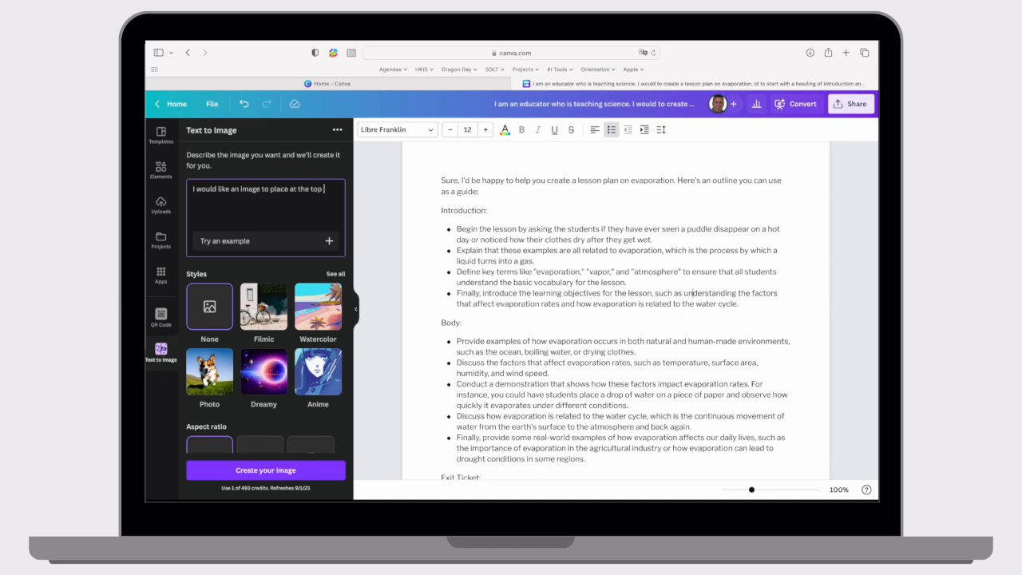
{"action": "type", "text": "my lesson plan.  My ls"}
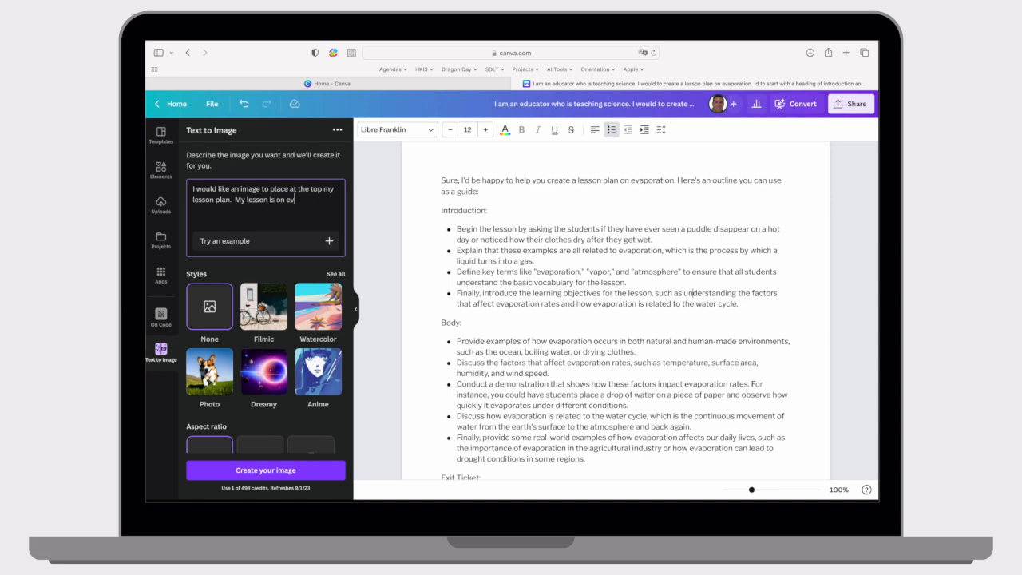
{"action": "type", "text": "aporation and"}
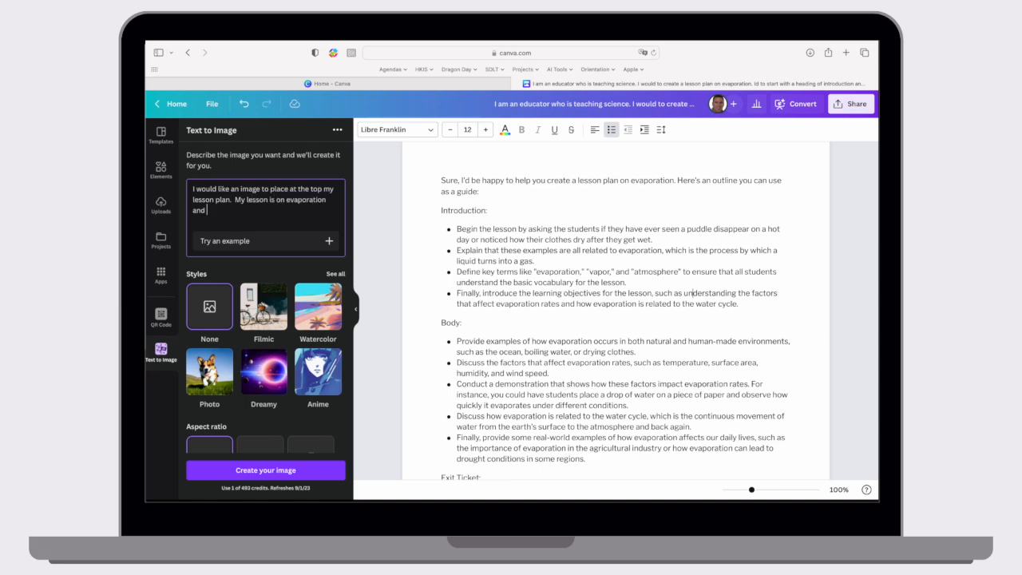
{"action": "type", "text": "I would"}
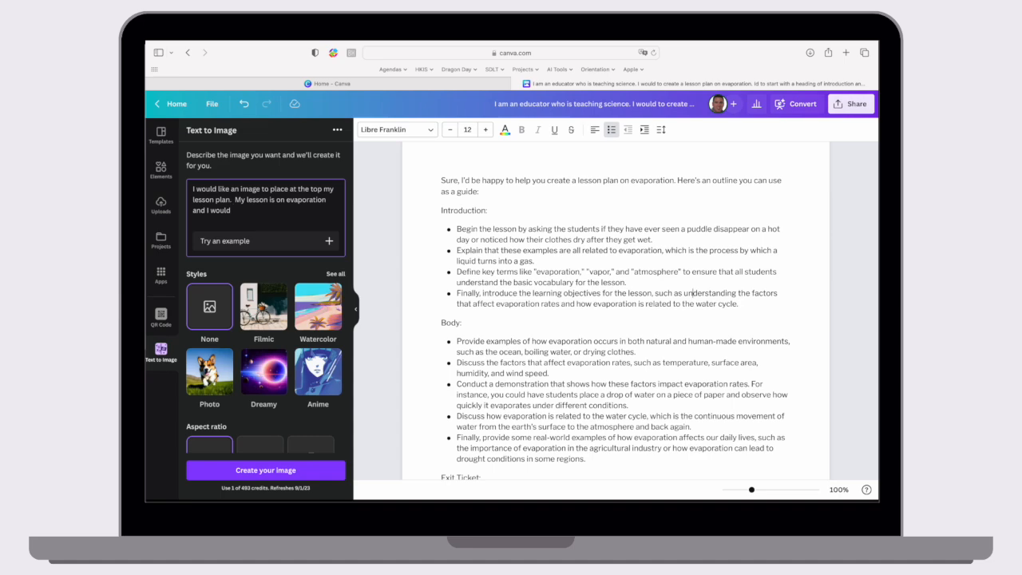
{"action": "type", "text": "a cartoon style"}
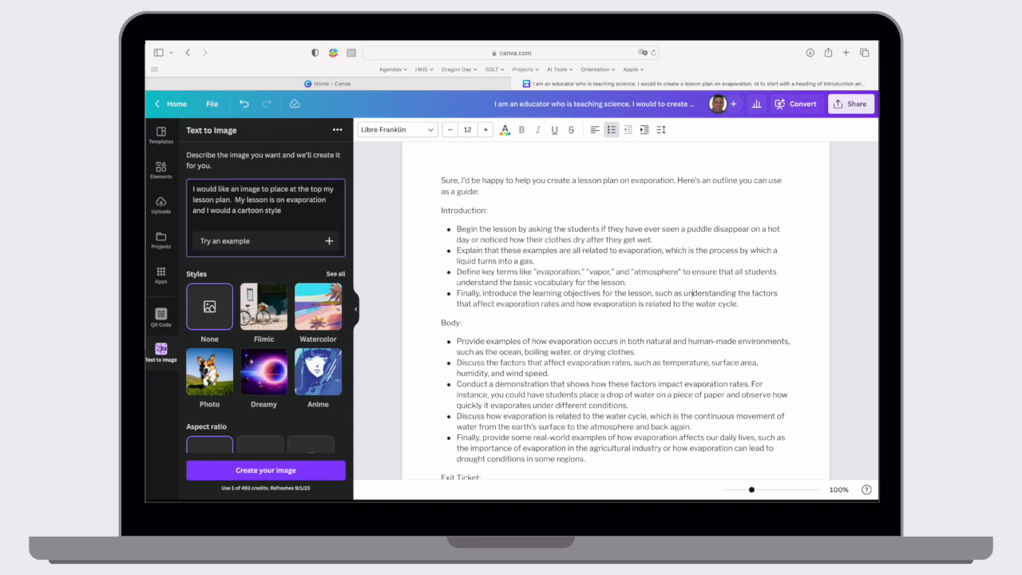
{"action": "scroll", "scroll_direction": "down", "scroll_amount": 3}
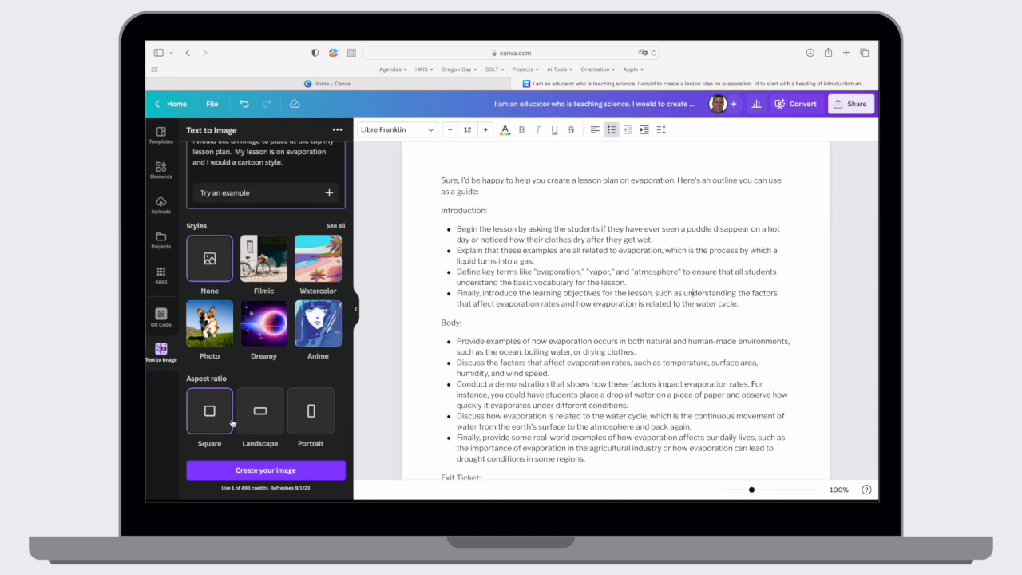
{"action": "left_click", "coordinate": [259, 411]}
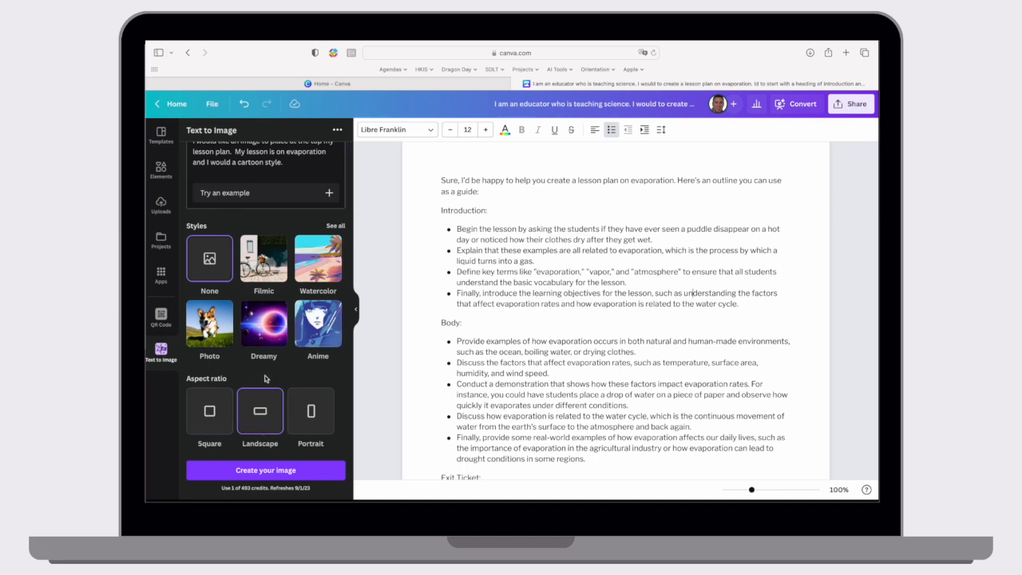
{"action": "scroll", "scroll_direction": "up", "scroll_amount": 3}
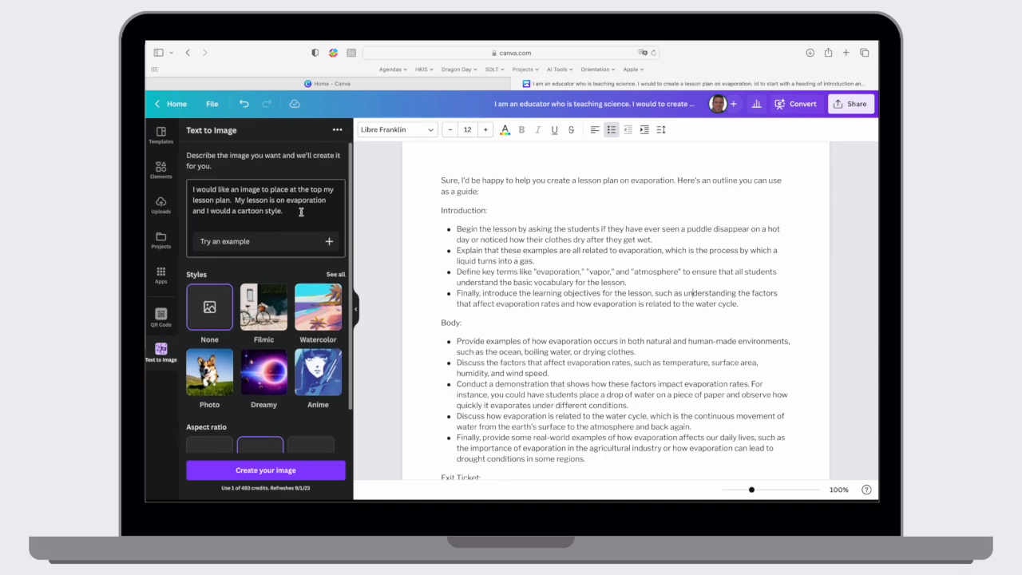
{"action": "scroll", "scroll_direction": "down", "scroll_amount": 3}
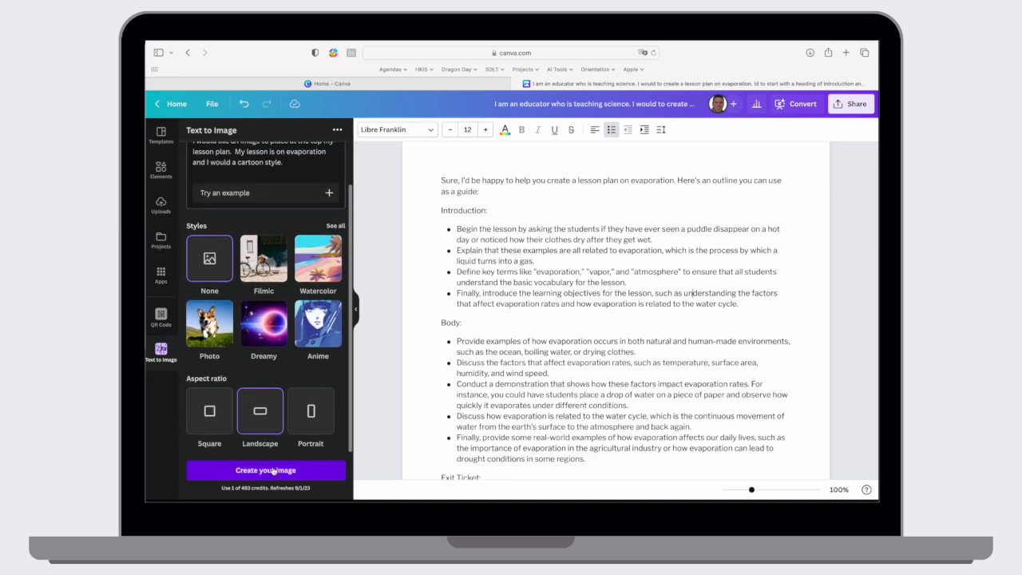
Step: Generate the cartoon images and insert a hills-and-trees result into the doc
{"action": "left_click", "coordinate": [265, 469]}
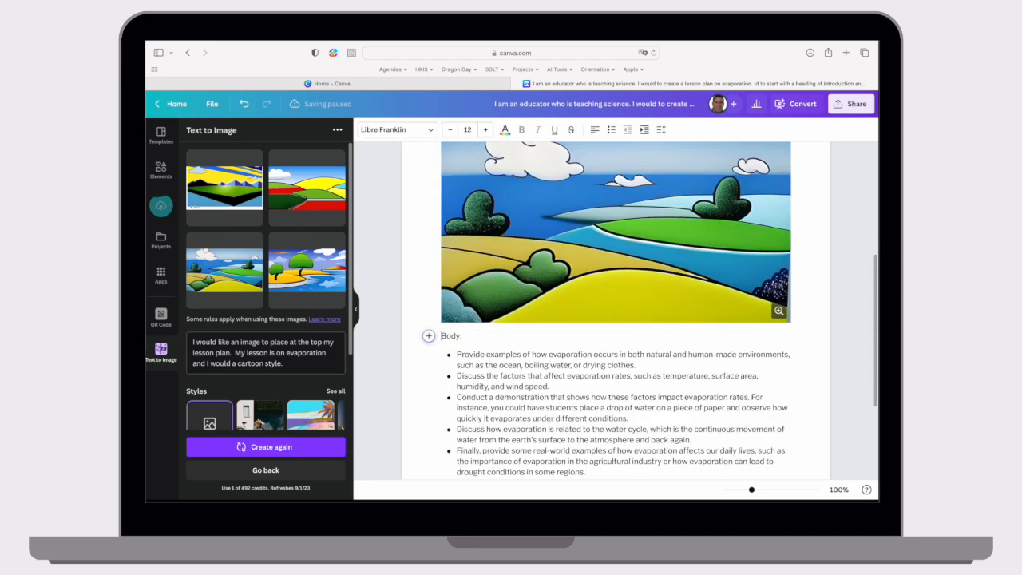
Step: Move the cartoon evaporation image above the introductory text at the doc's top
{"action": "left_click", "coordinate": [614, 231]}
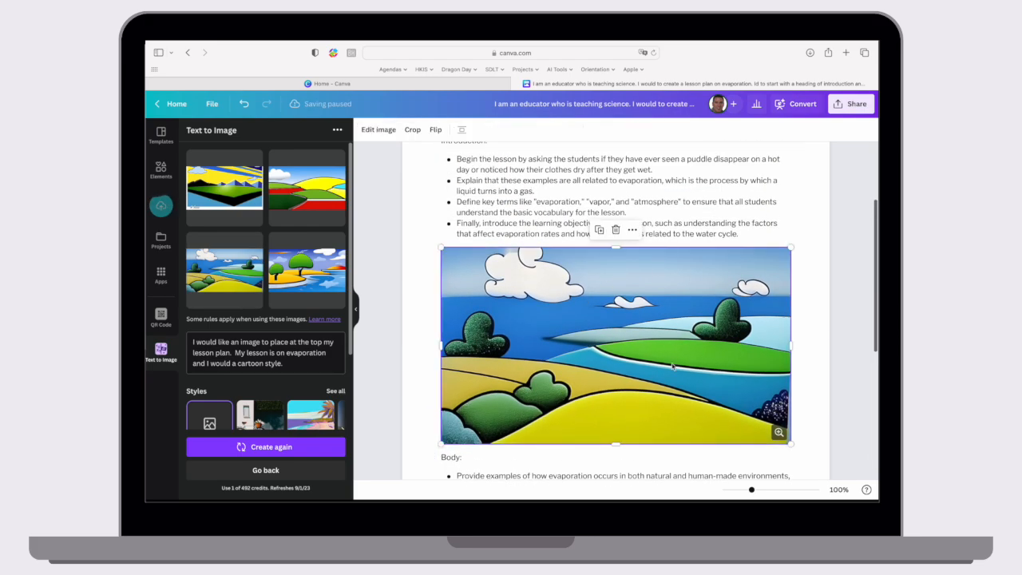
{"action": "left_click", "coordinate": [412, 130]}
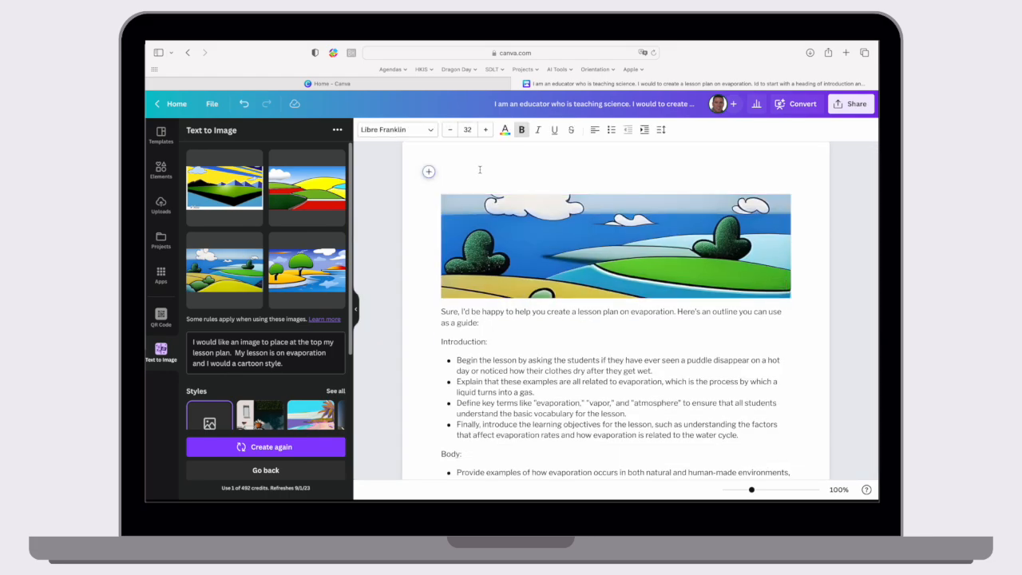
Step: Add a 'Lesson Plan' heading above the banner image and review the whole doc
{"action": "type", "text": "Lesson Plan"}
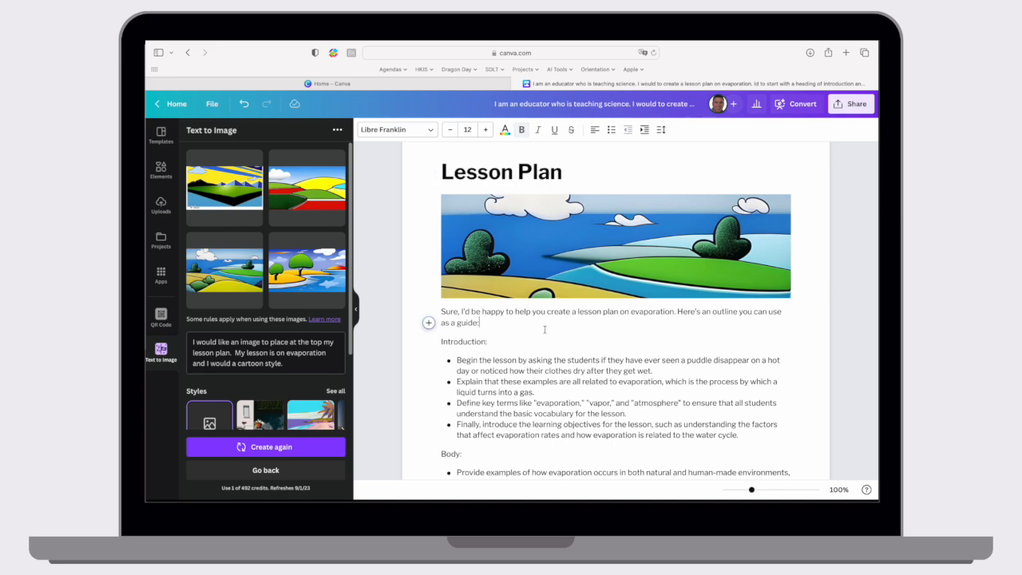
{"action": "scroll", "scroll_direction": "down", "scroll_amount": 3}
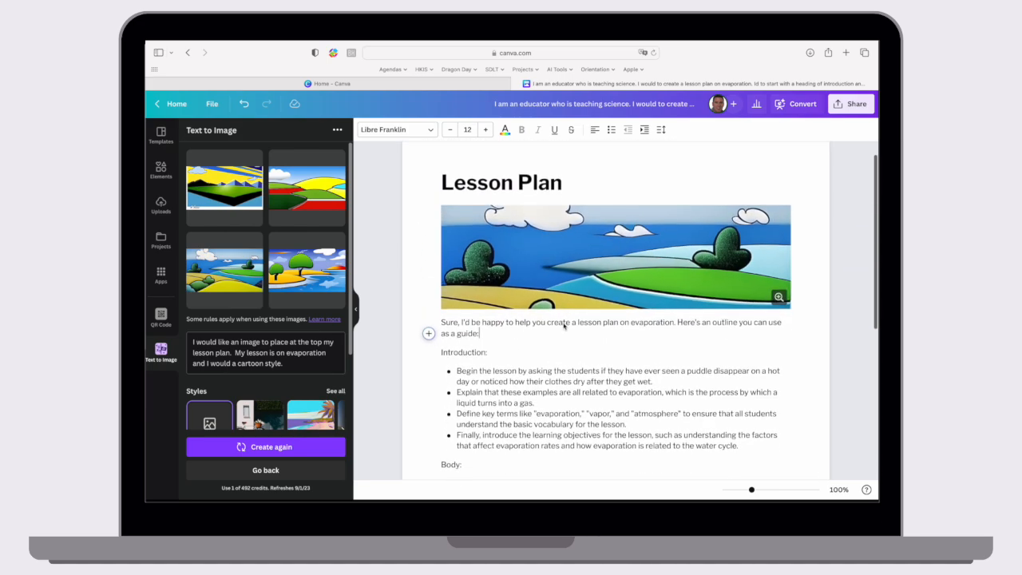
{"action": "scroll", "scroll_direction": "down", "scroll_amount": 3}
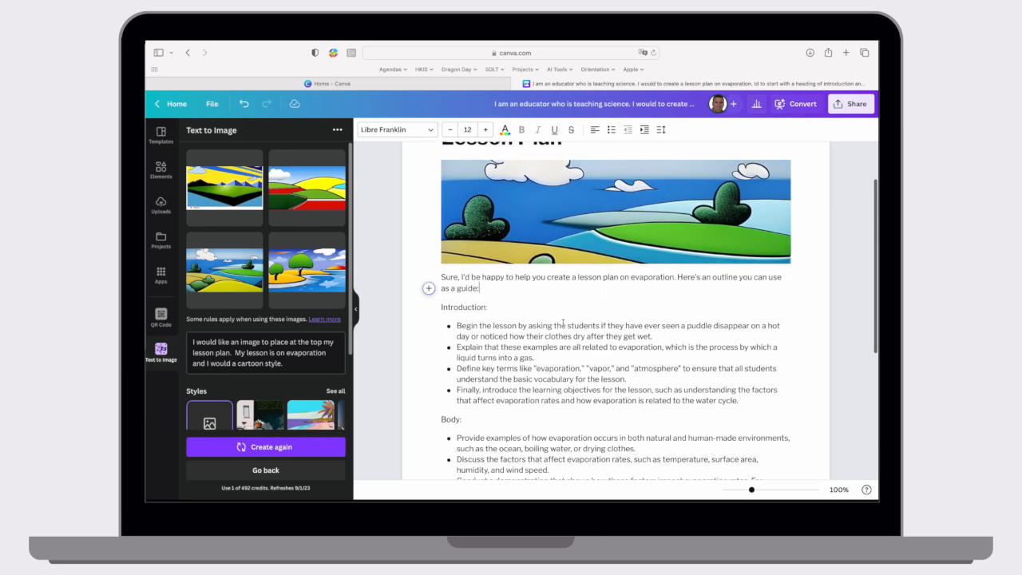
{"action": "scroll", "scroll_direction": "down", "scroll_amount": 3}
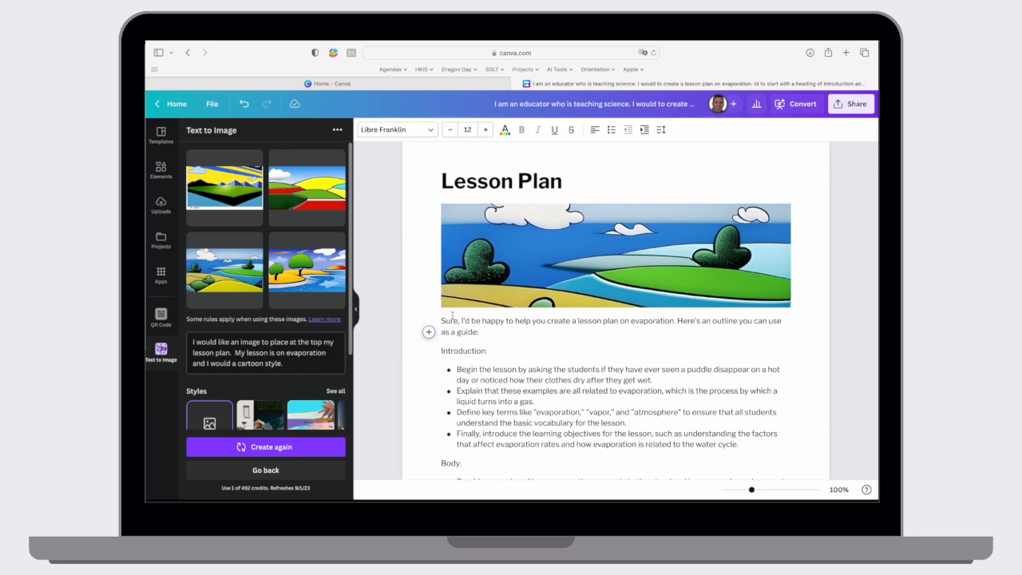
{"action": "scroll", "scroll_direction": "down", "scroll_amount": 3}
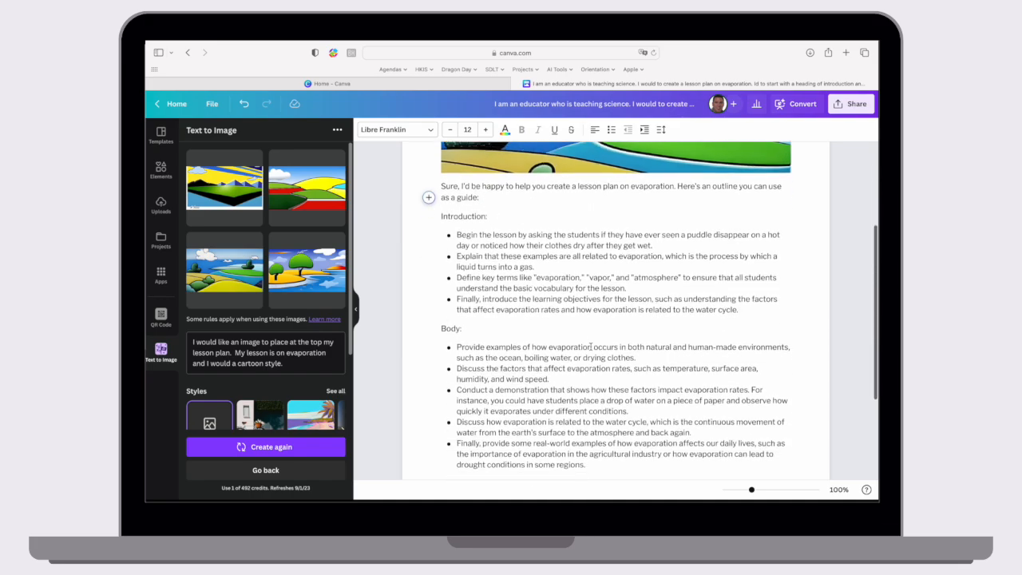
{"action": "scroll", "scroll_direction": "up", "scroll_amount": 3}
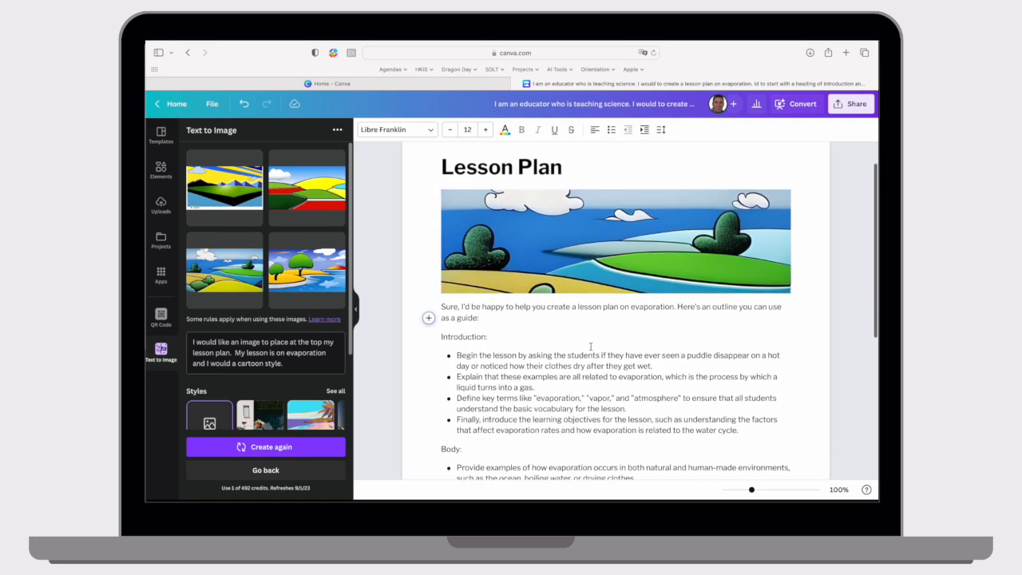
{"action": "scroll", "scroll_direction": "up", "scroll_amount": 3}
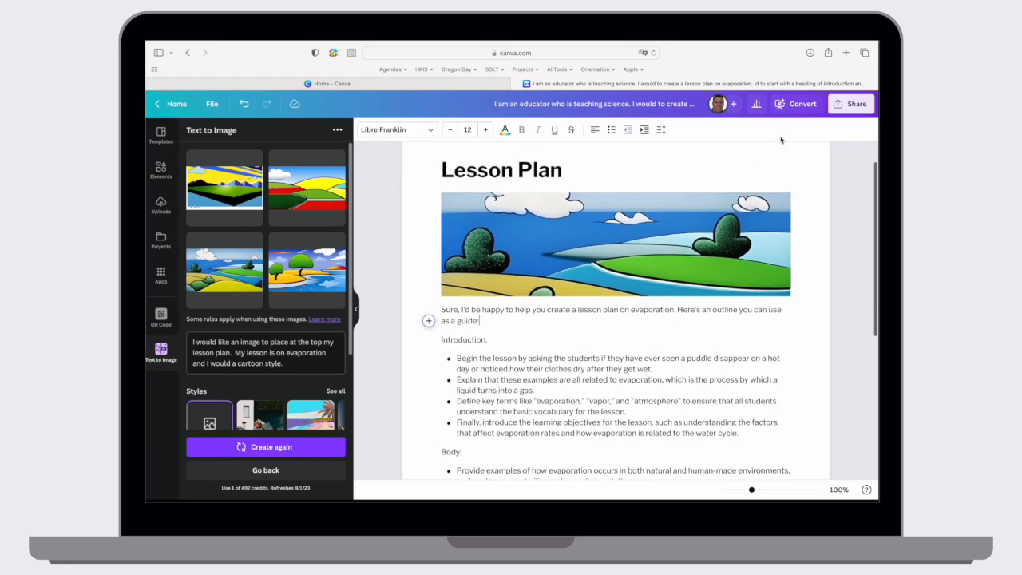
{"action": "mouse_move", "coordinate": [801, 103]}
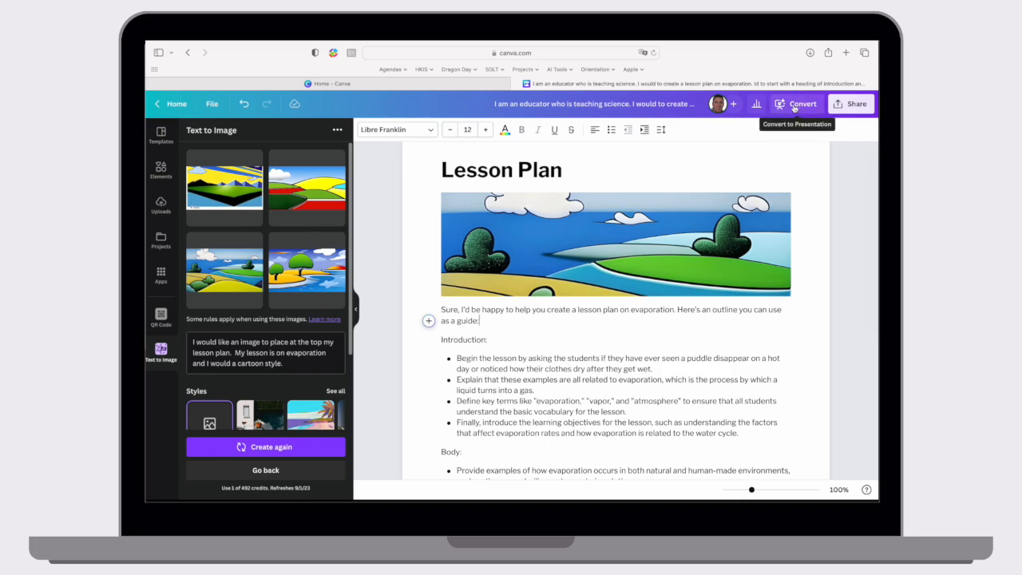
Step: Convert the doc to a presentation using the image-left, title-right template style
{"action": "left_click", "coordinate": [802, 103]}
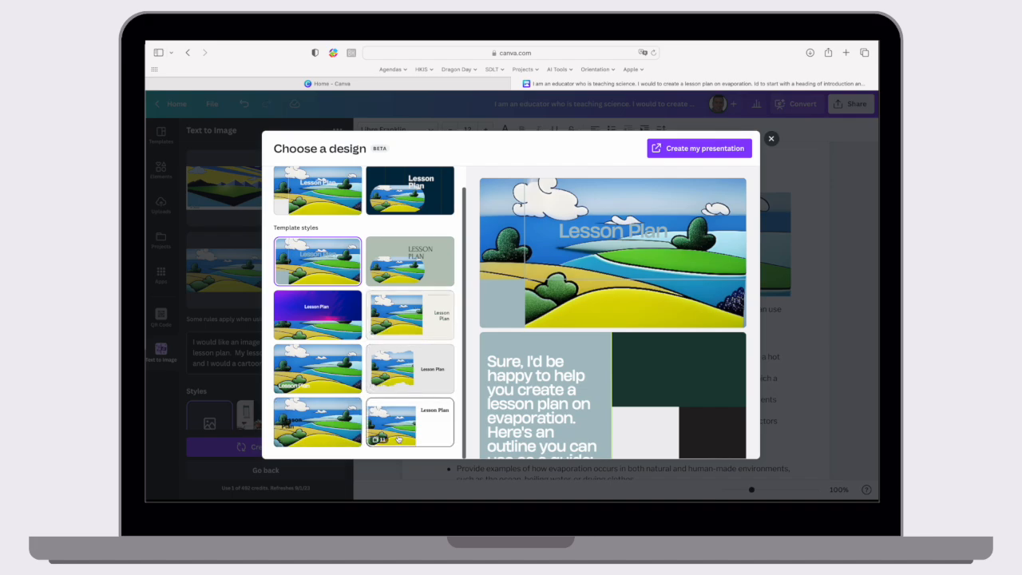
{"action": "left_click", "coordinate": [409, 421]}
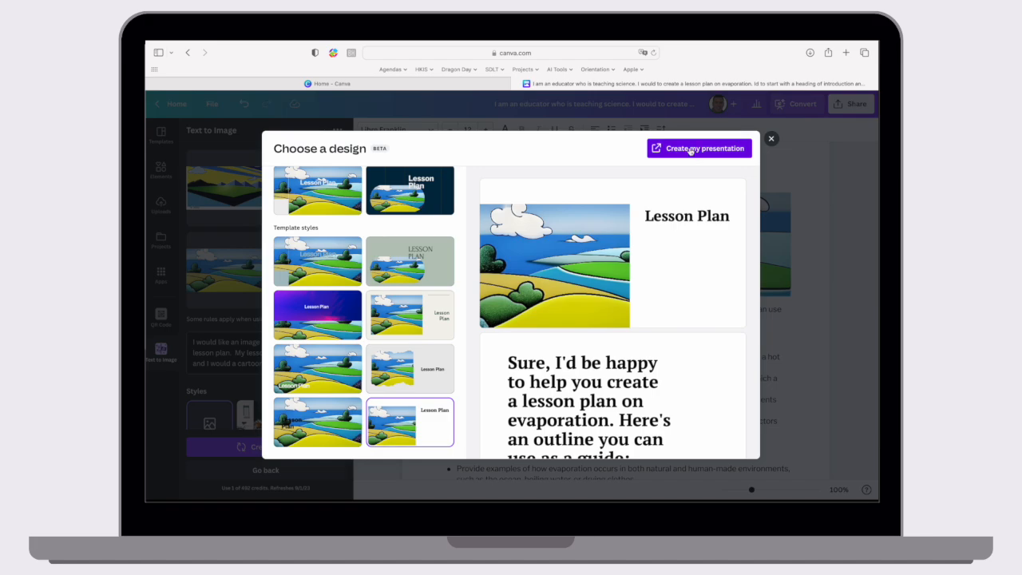
{"action": "left_click", "coordinate": [699, 149]}
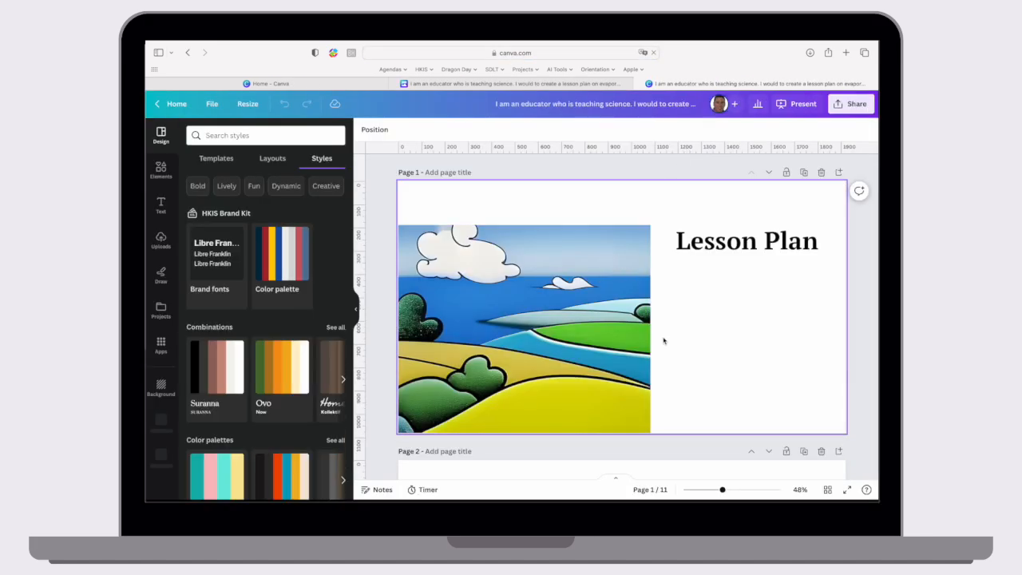
{"action": "scroll", "scroll_direction": "down", "scroll_amount": 3}
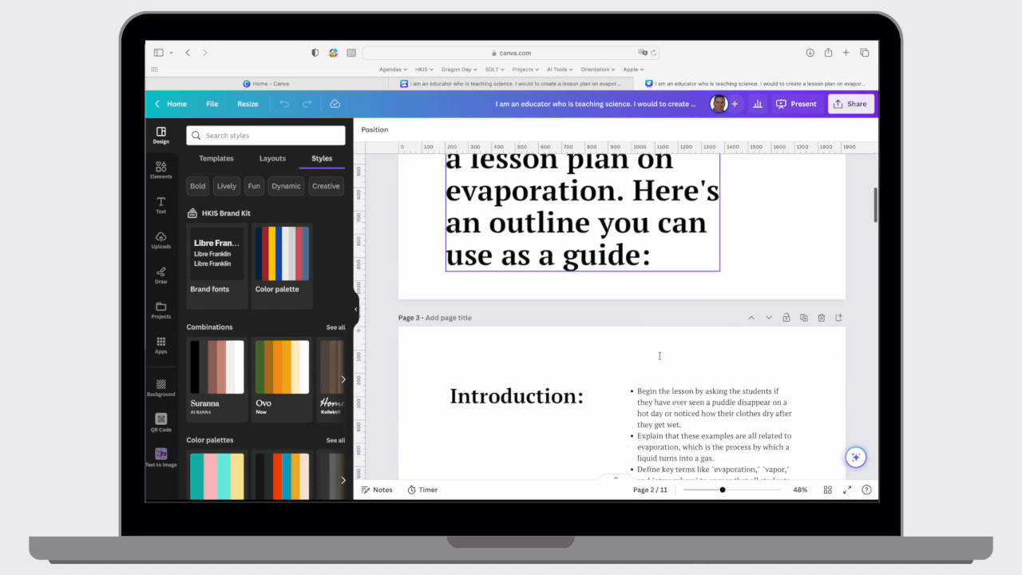
{"action": "scroll", "scroll_direction": "down", "scroll_amount": 3}
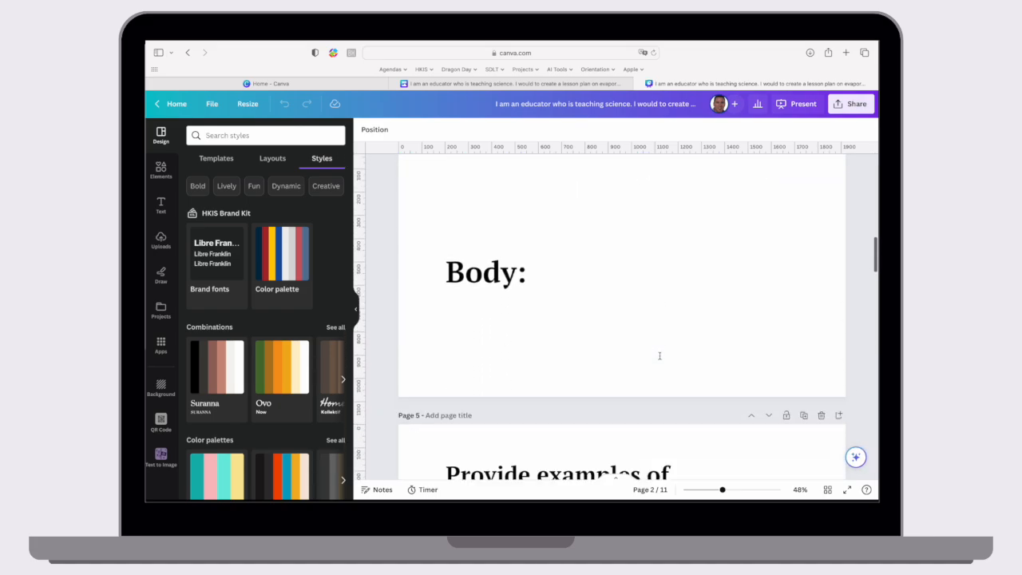
{"action": "scroll", "scroll_direction": "down", "scroll_amount": 3}
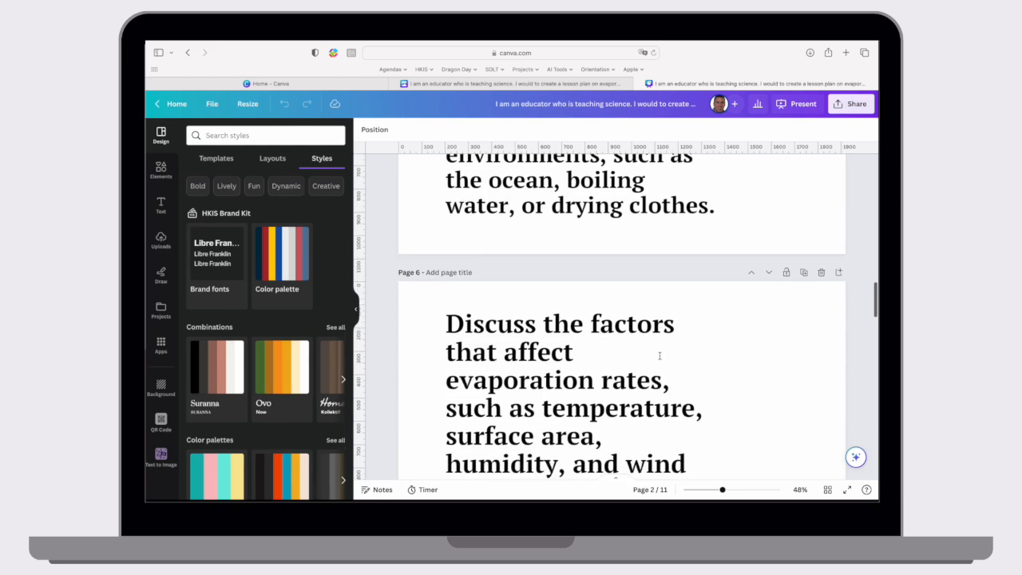
{"action": "scroll", "scroll_direction": "down", "scroll_amount": 3}
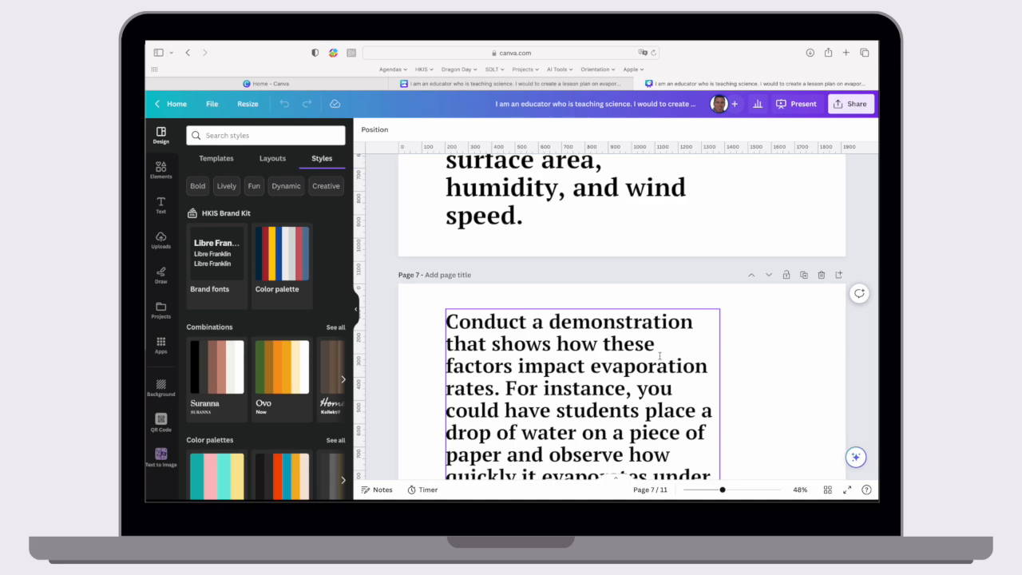
{"action": "scroll", "scroll_direction": "down", "scroll_amount": 3}
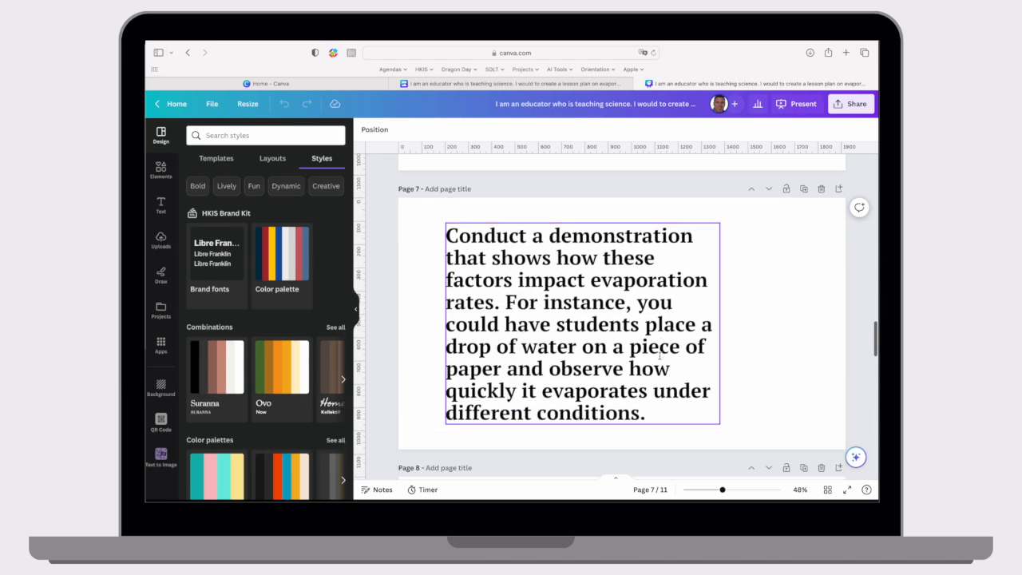
{"action": "scroll", "scroll_direction": "down", "scroll_amount": 3}
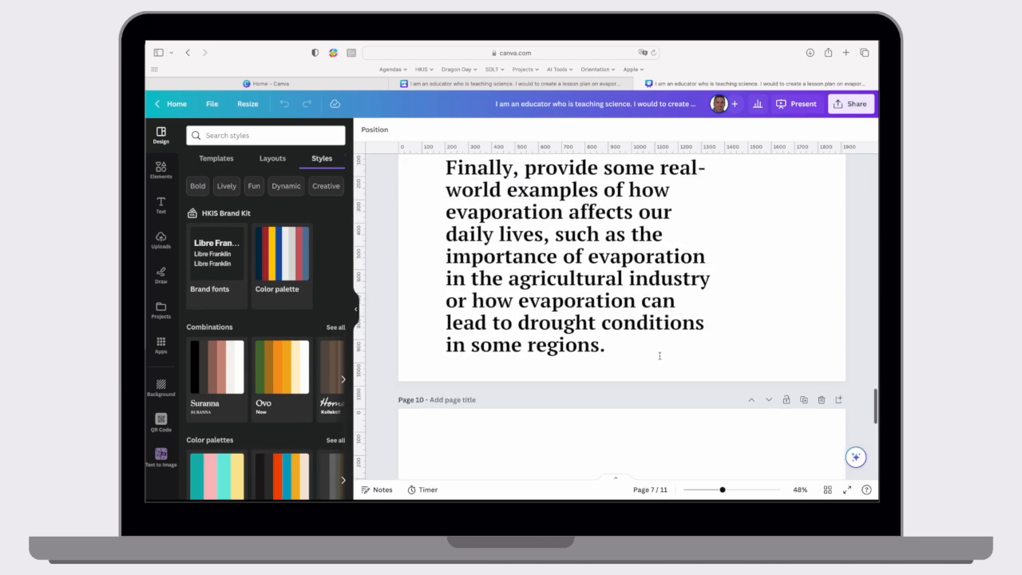
{"action": "scroll", "scroll_direction": "up", "scroll_amount": 3}
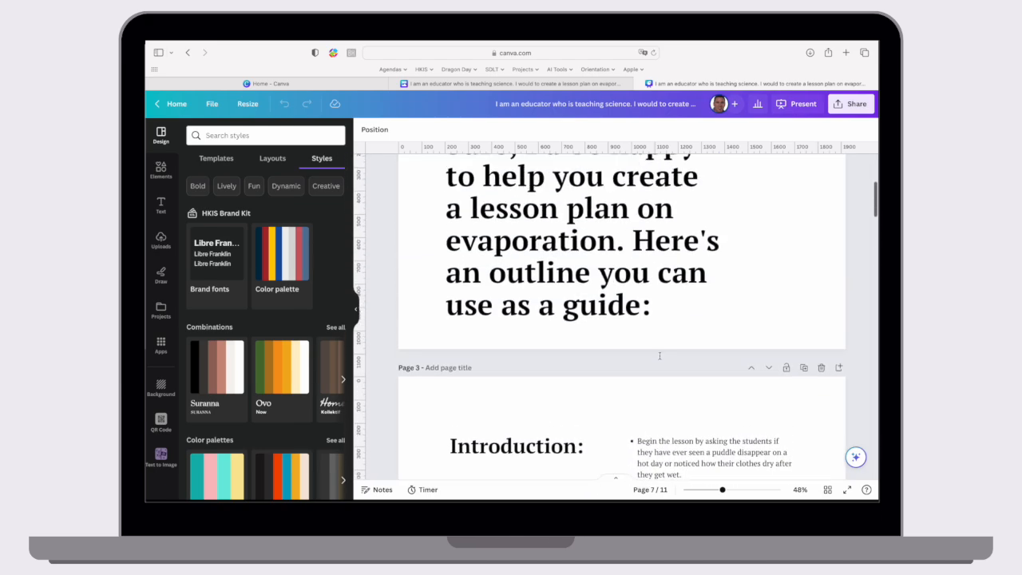
{"action": "scroll", "scroll_direction": "up", "scroll_amount": 3}
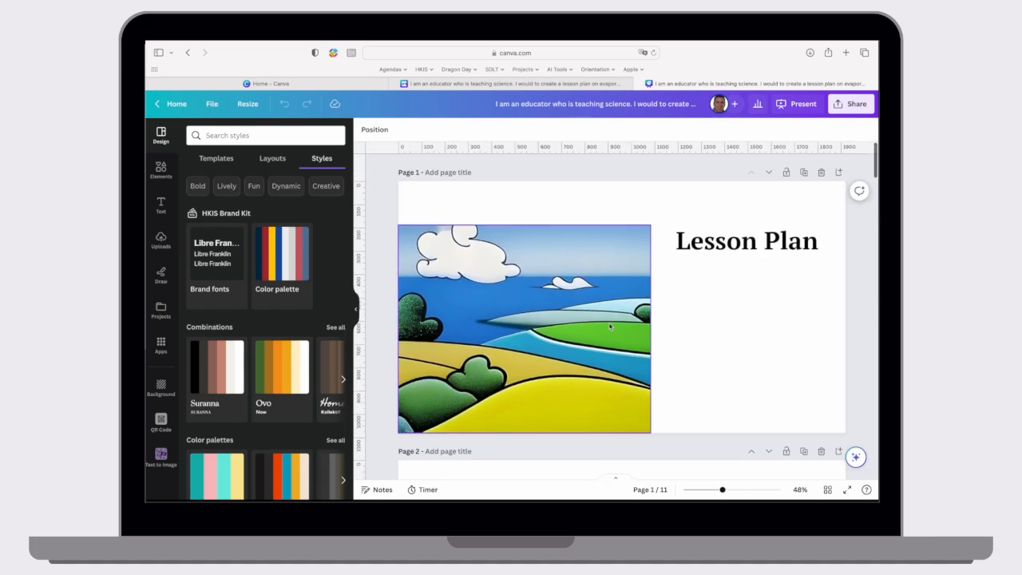
{"action": "left_click", "coordinate": [686, 323]}
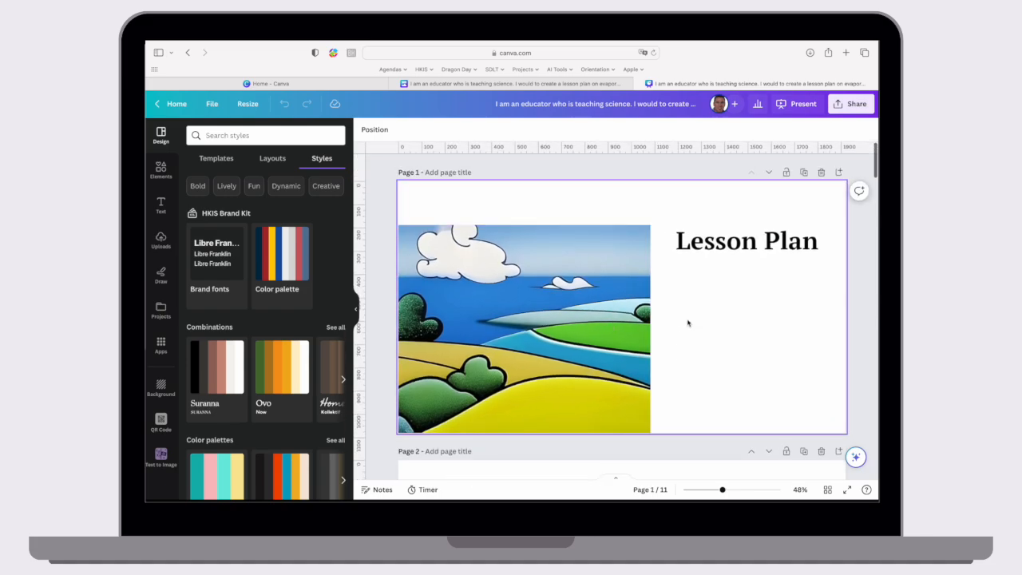
{"action": "left_click", "coordinate": [524, 327]}
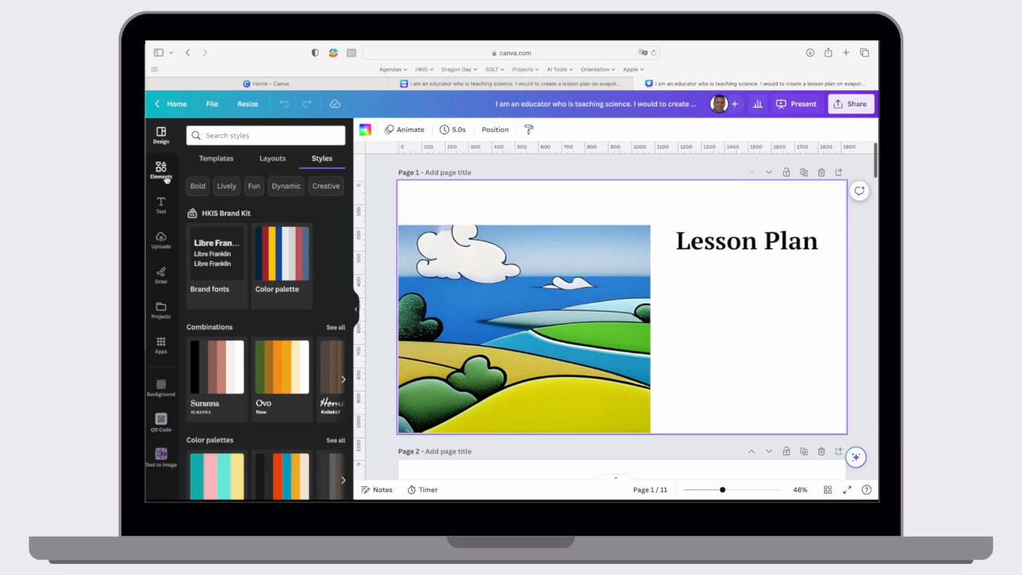
Step: Browse the Elements library of shapes, graphics, stickers and collections beside the title slide
{"action": "left_click", "coordinate": [160, 169]}
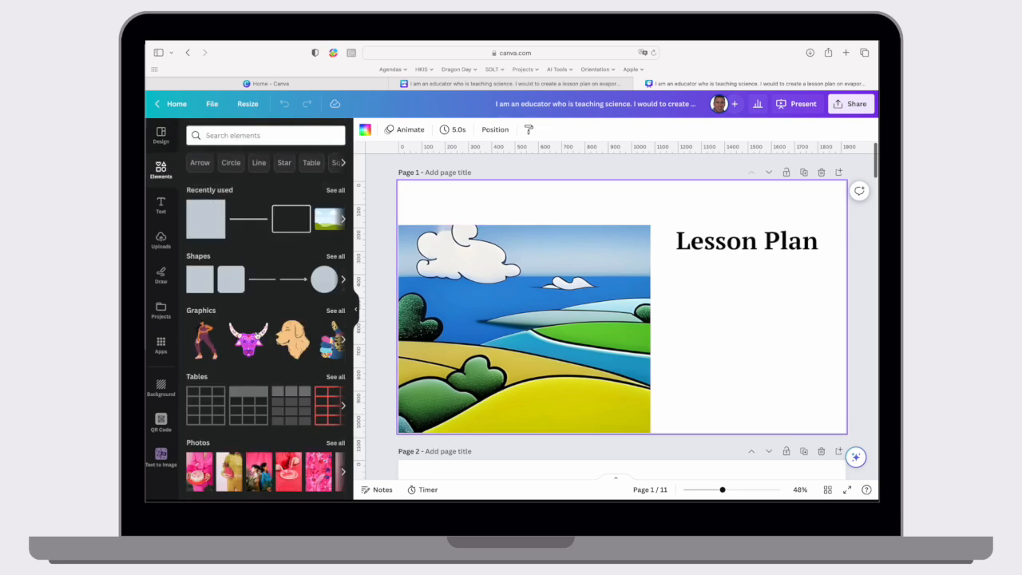
{"action": "scroll", "scroll_direction": "down", "scroll_amount": 3}
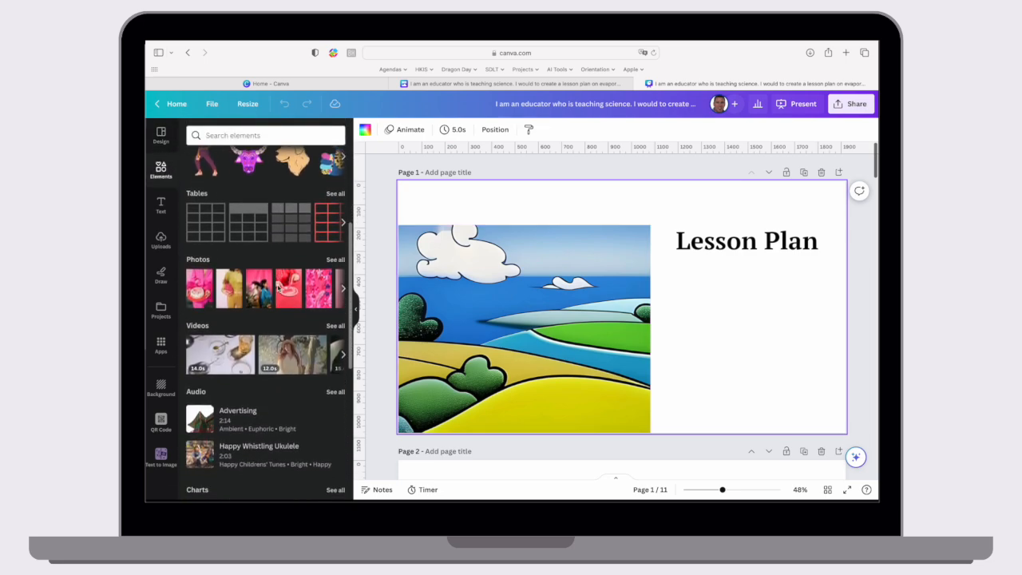
{"action": "scroll", "scroll_direction": "down", "scroll_amount": 3}
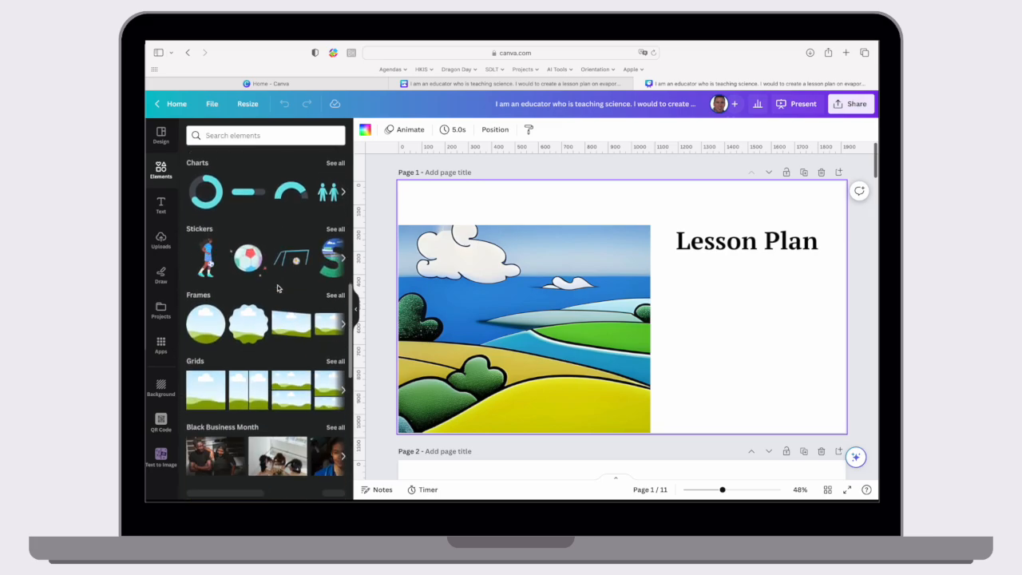
{"action": "scroll", "scroll_direction": "down", "scroll_amount": 3}
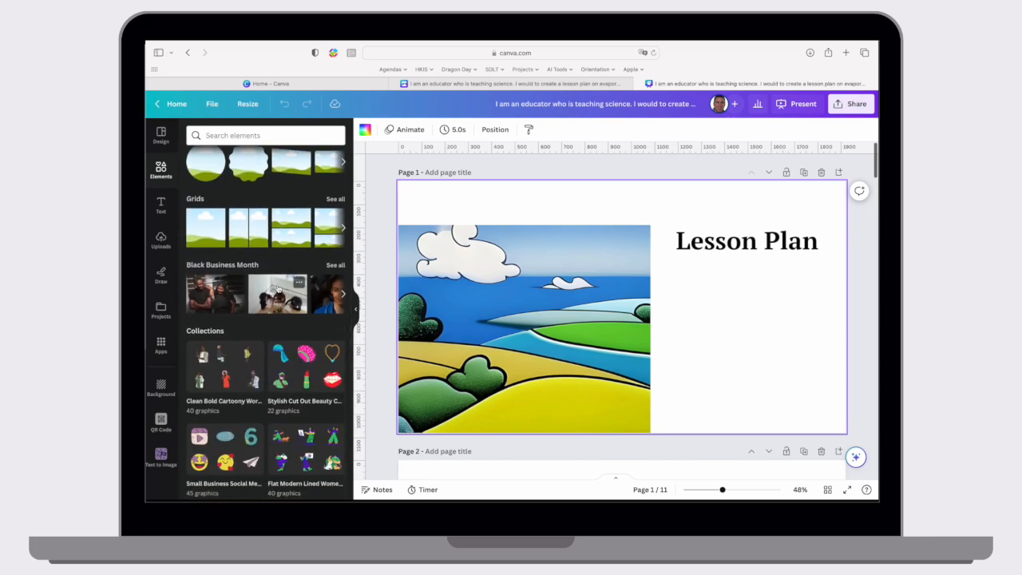